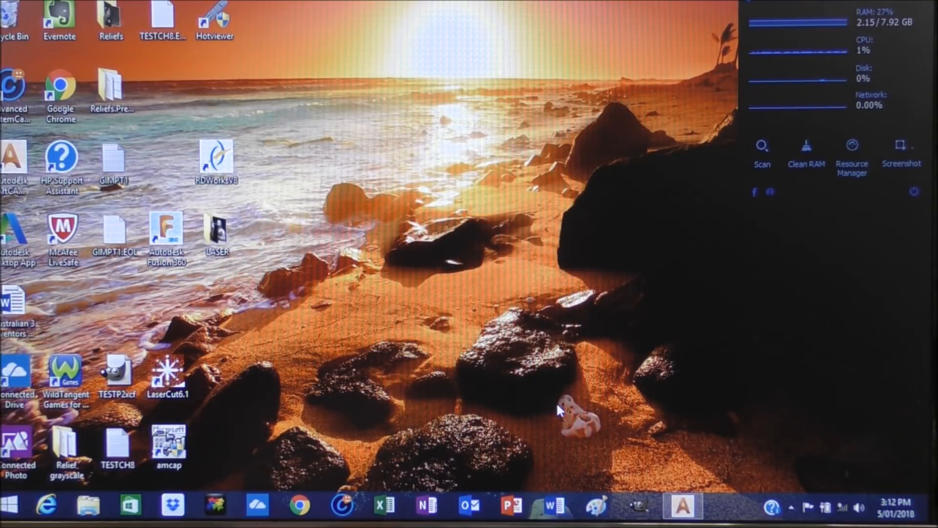
mouse_move(601, 352)
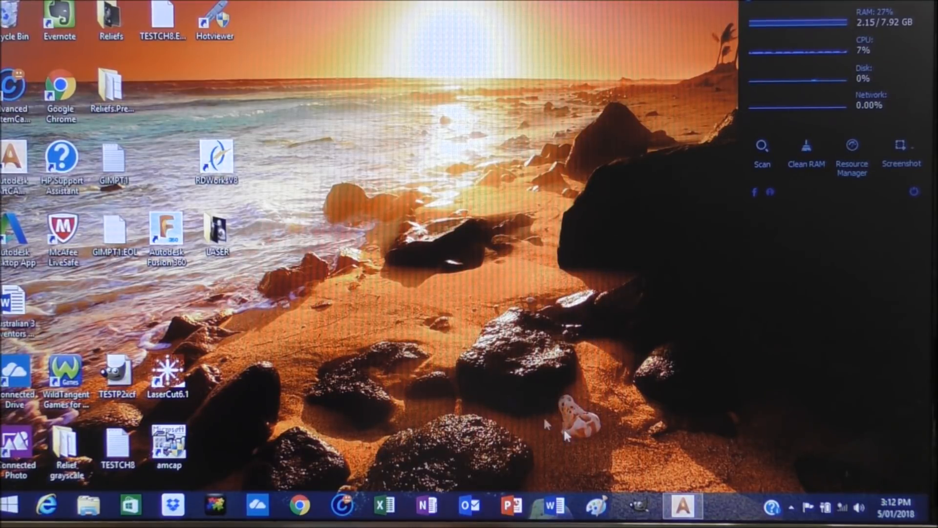
Step: Launch Autodesk ArtCAM from the taskbar and wait for the start screen
click(681, 504)
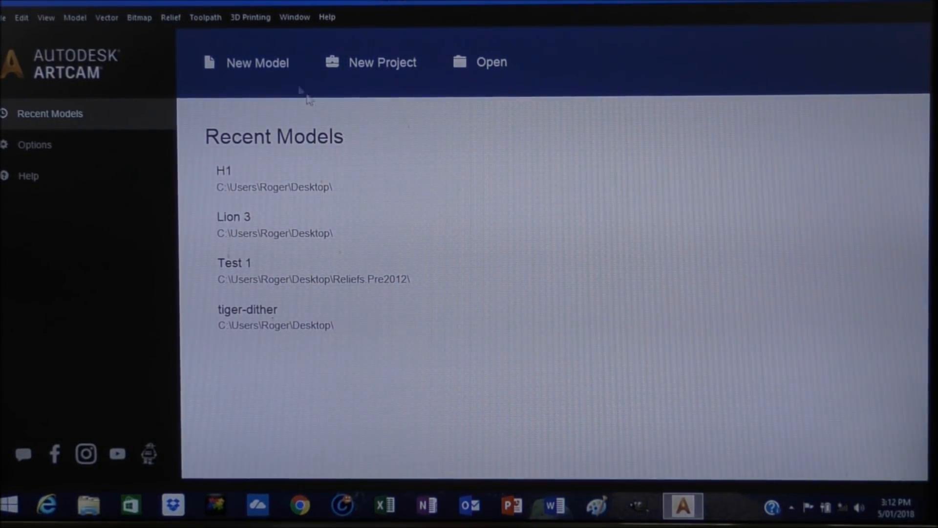
Step: Set up a new model with centred origin and height changed to 260 mm
click(257, 62)
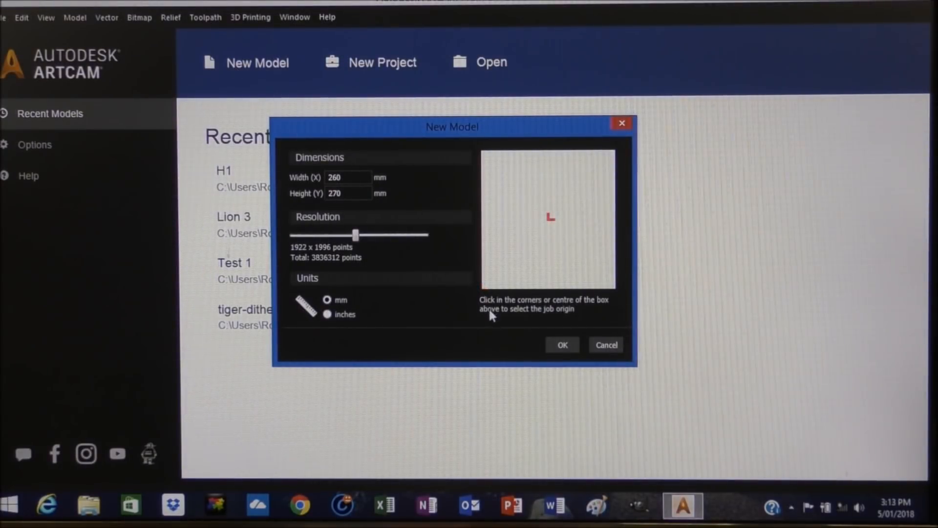
mouse_move(514, 217)
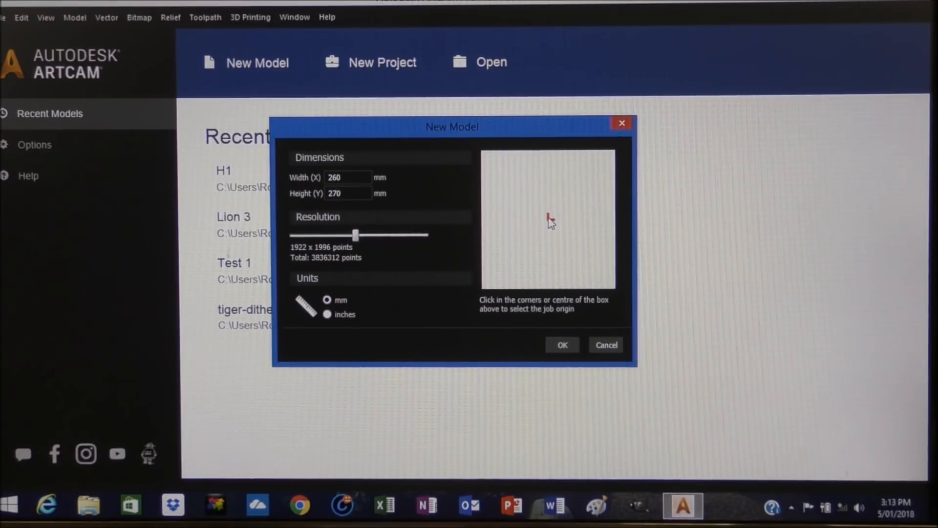
click(347, 177)
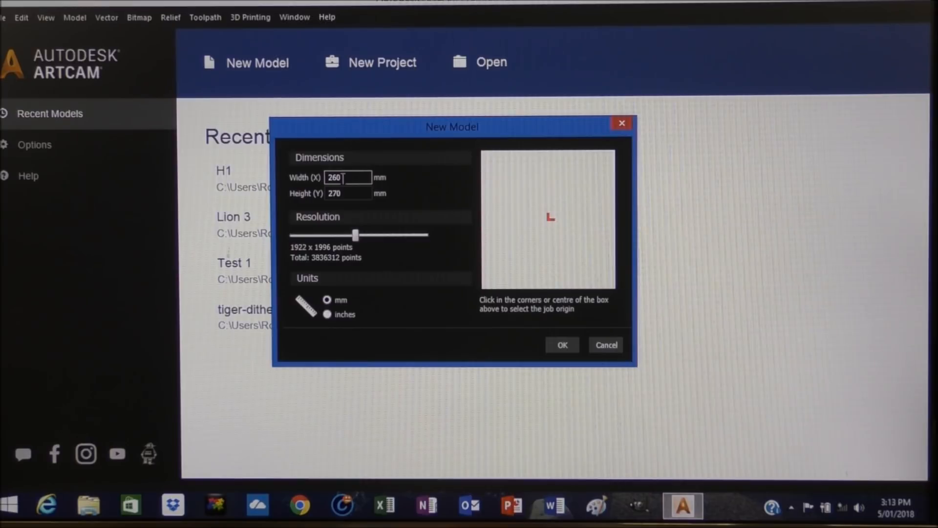
click(347, 193)
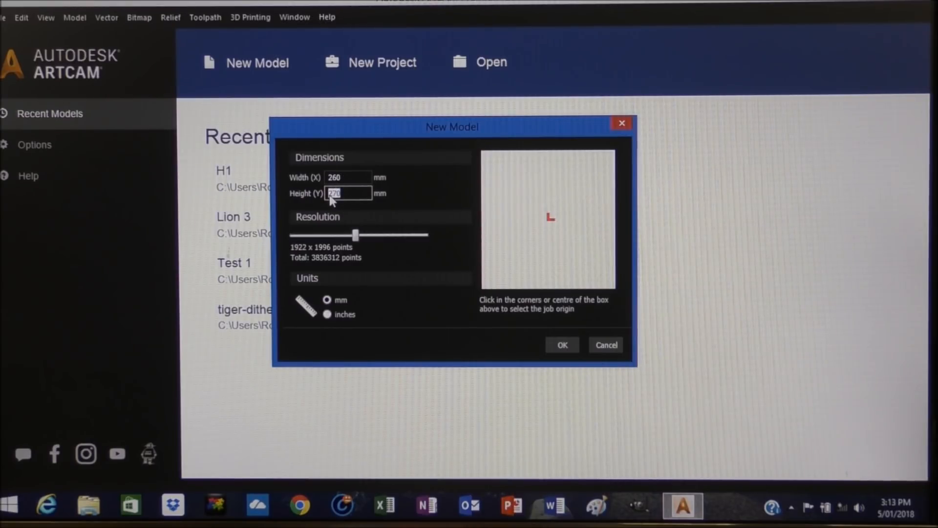
text(260)
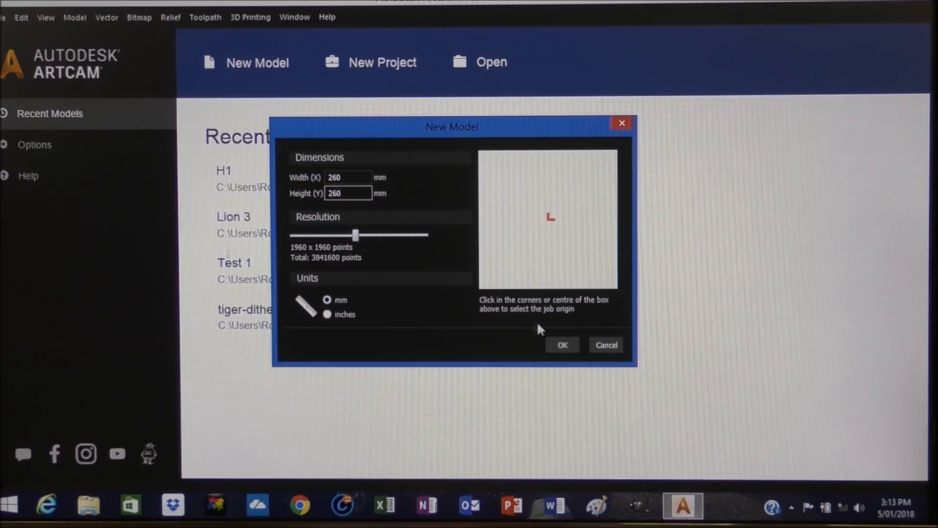
click(562, 344)
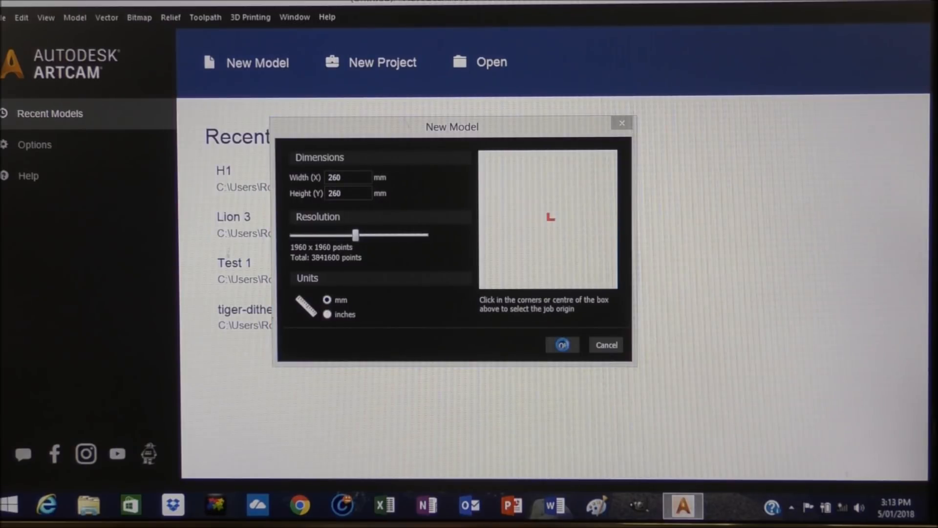
Step: Confirm the New Model dialog so the blank 260 by 260 mm model opens
click(562, 344)
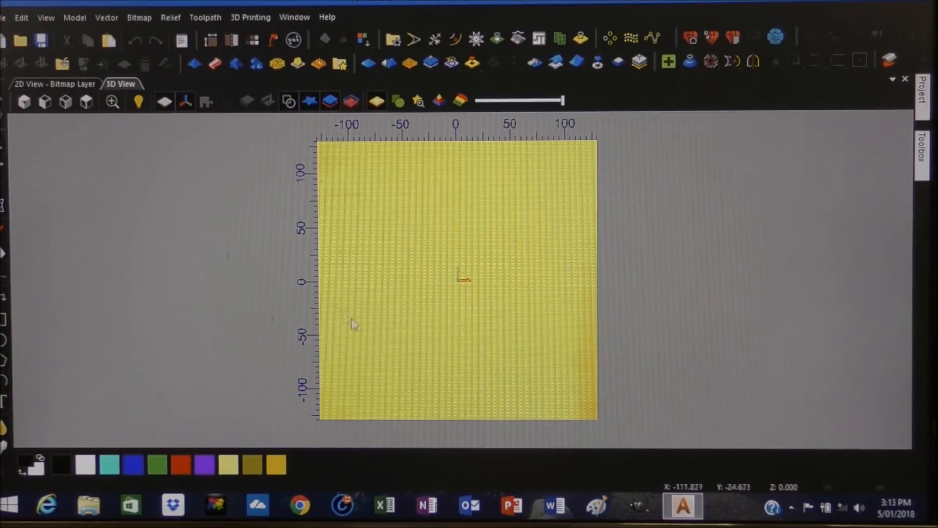
mouse_move(459, 224)
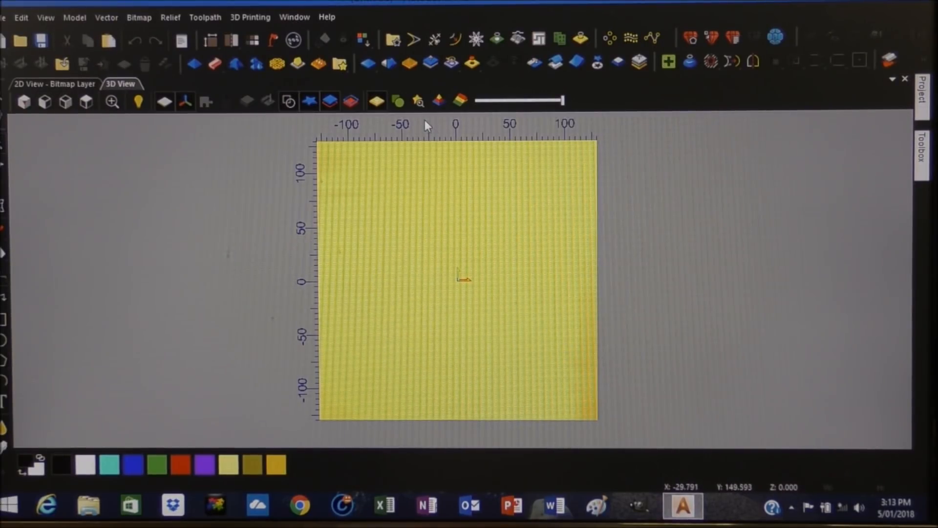
mouse_move(340, 63)
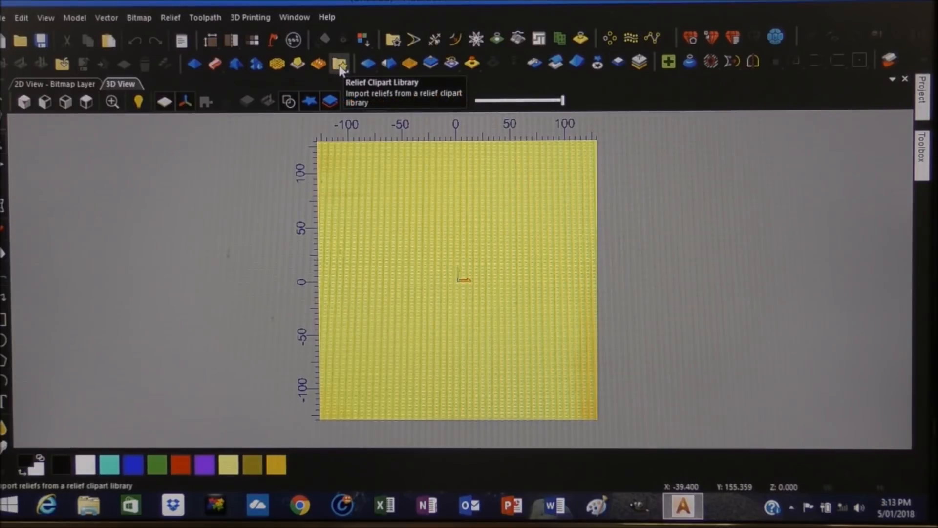
Step: Drop the Flower_Vase clipart onto the model, select its width, then undo the move
click(340, 63)
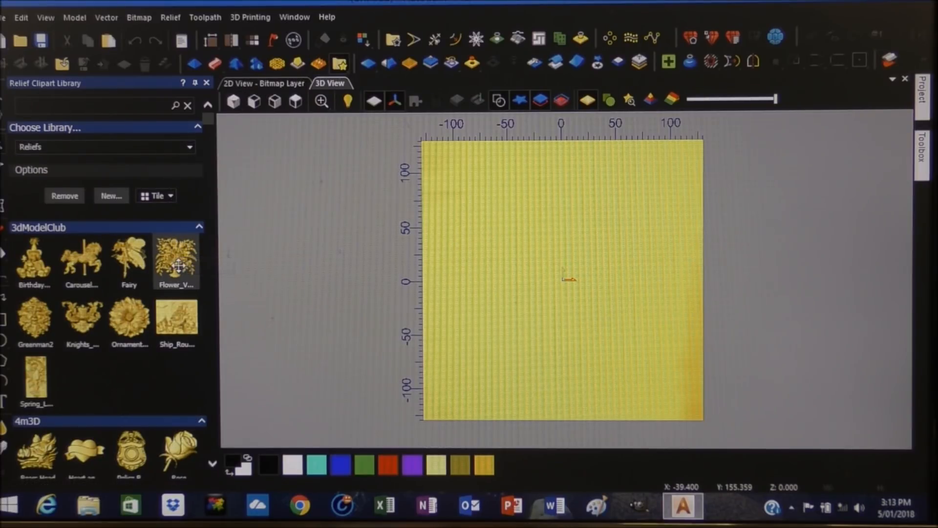
mouse_move(175, 257)
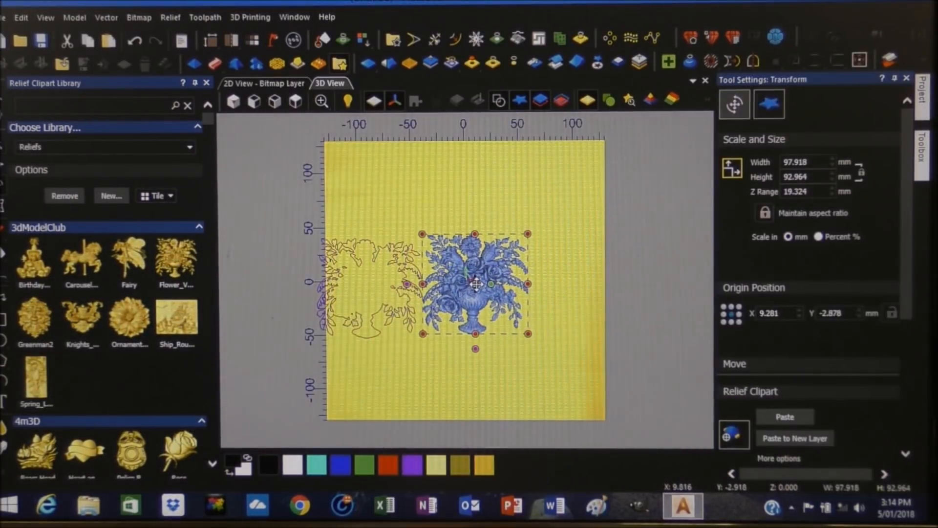
drag(475, 284, 465, 283)
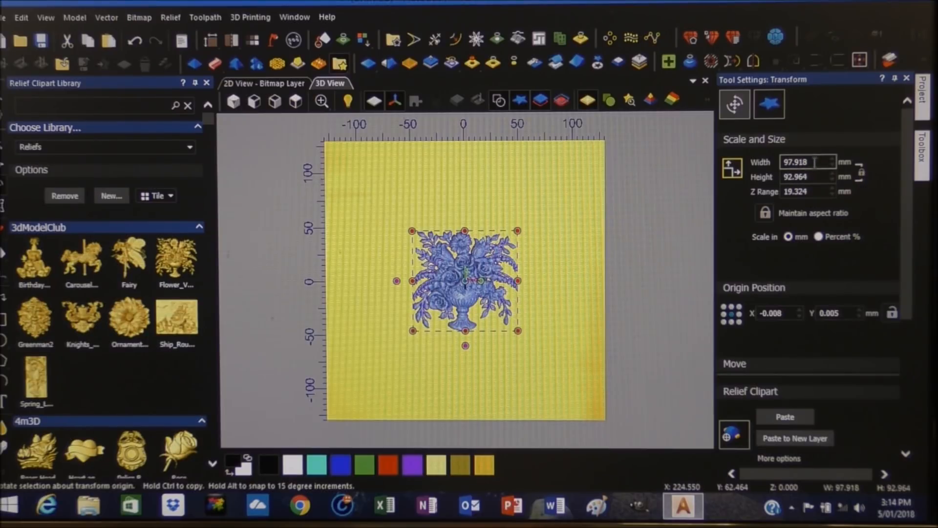
click(807, 162)
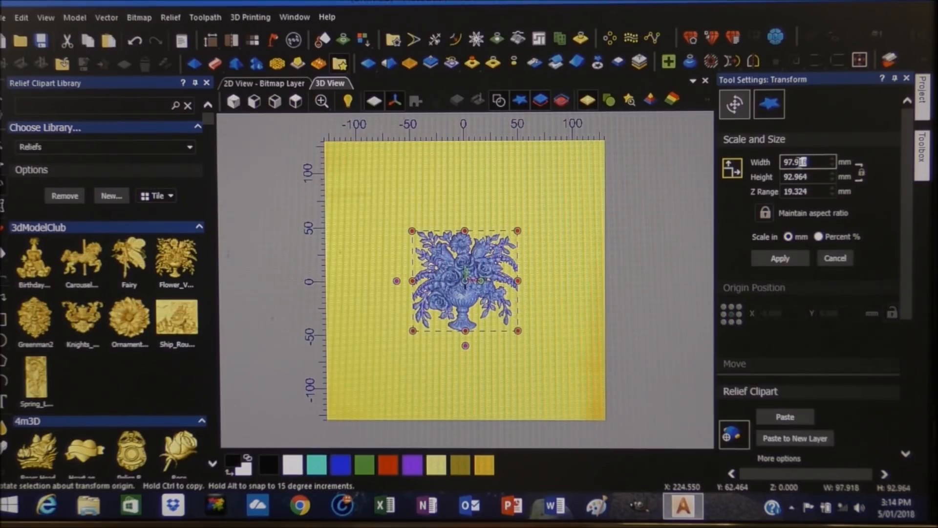
triple_click(807, 162)
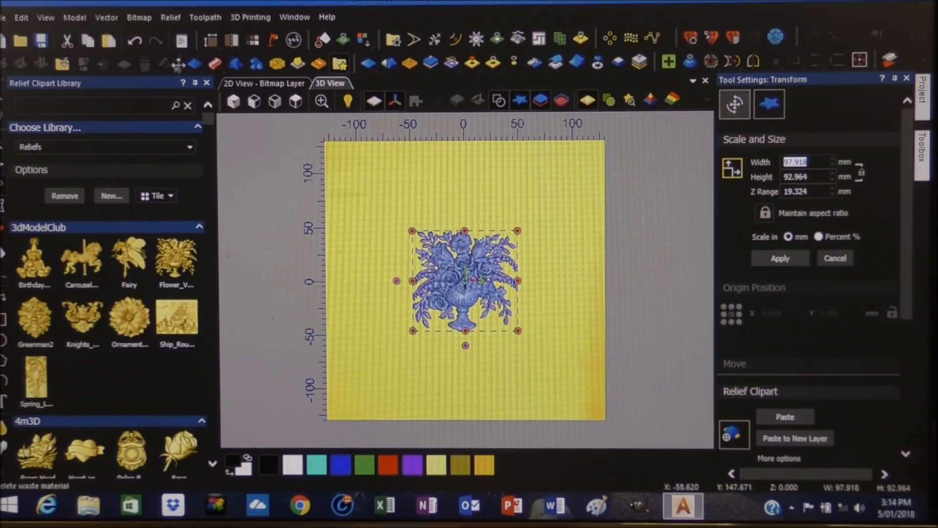
click(135, 40)
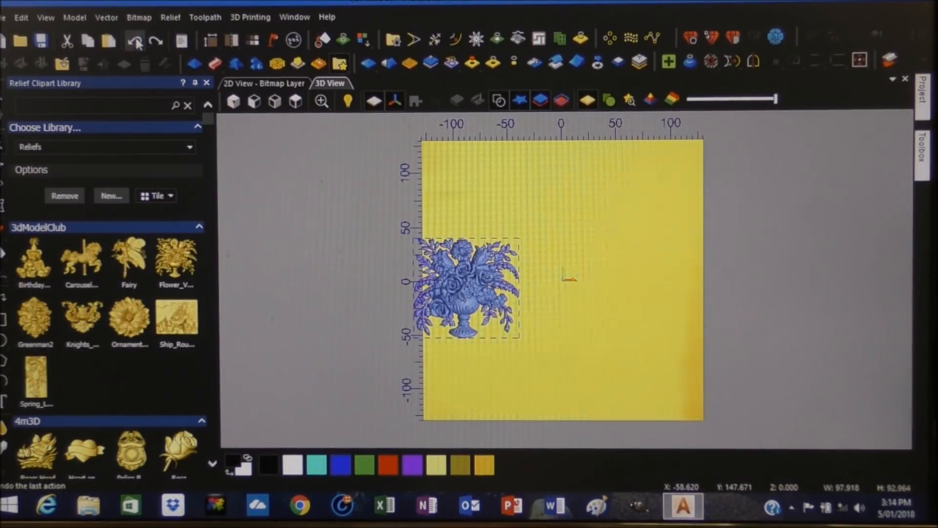
Step: Undo the vase placement and scroll the clipart library down toward the Dishes group
click(135, 41)
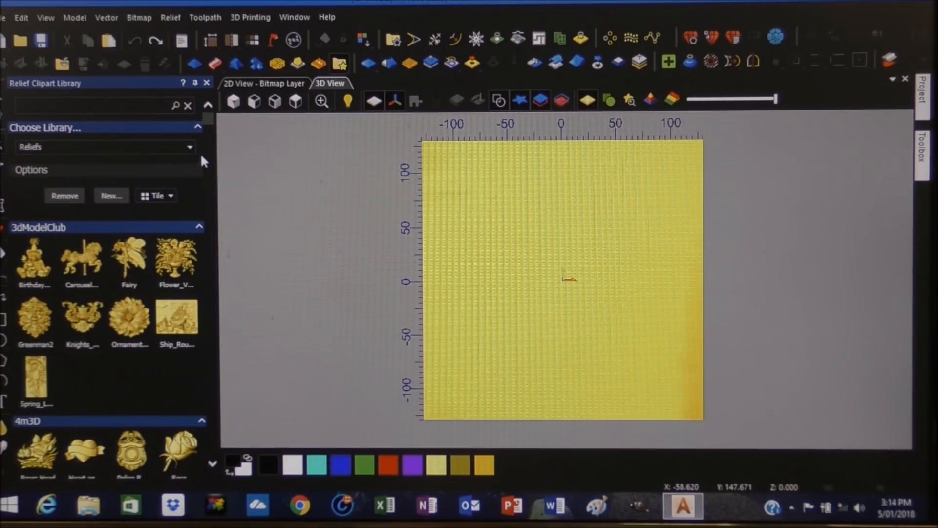
mouse_move(199, 132)
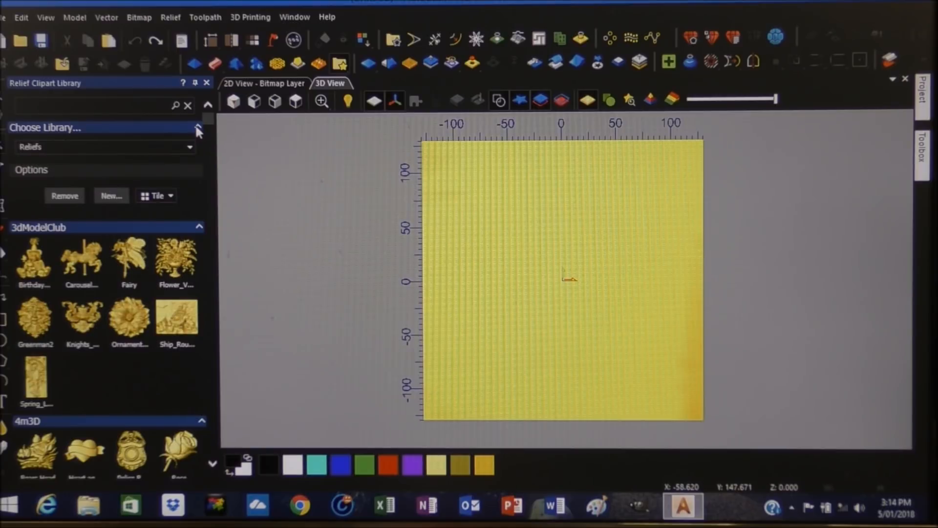
click(95, 105)
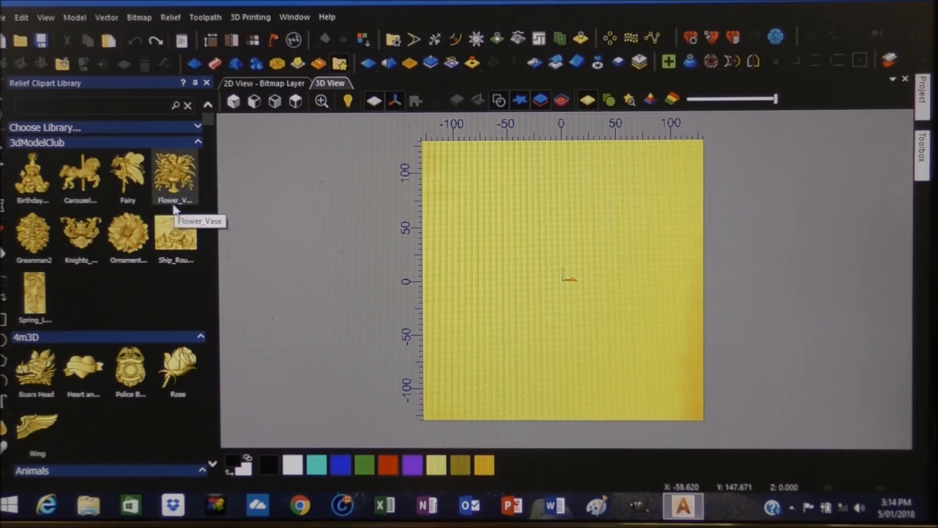
scroll(down, 3)
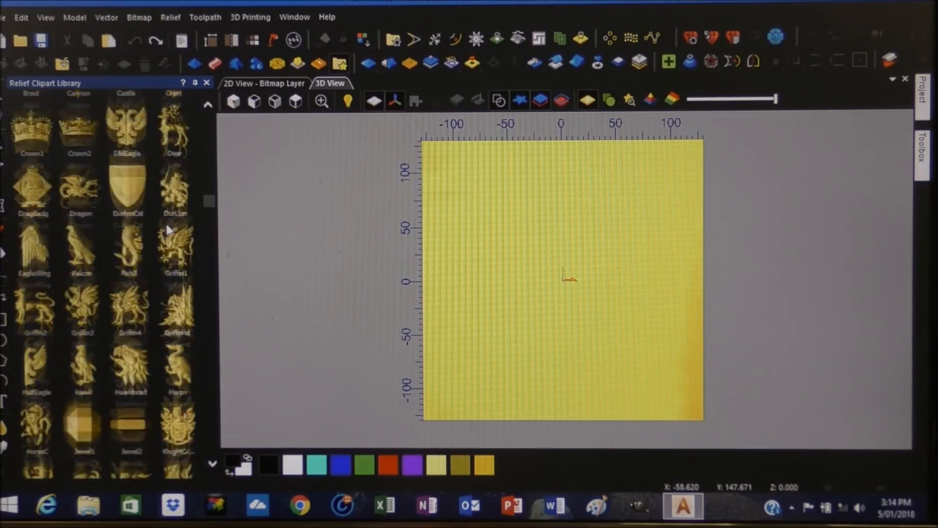
scroll(down, 3)
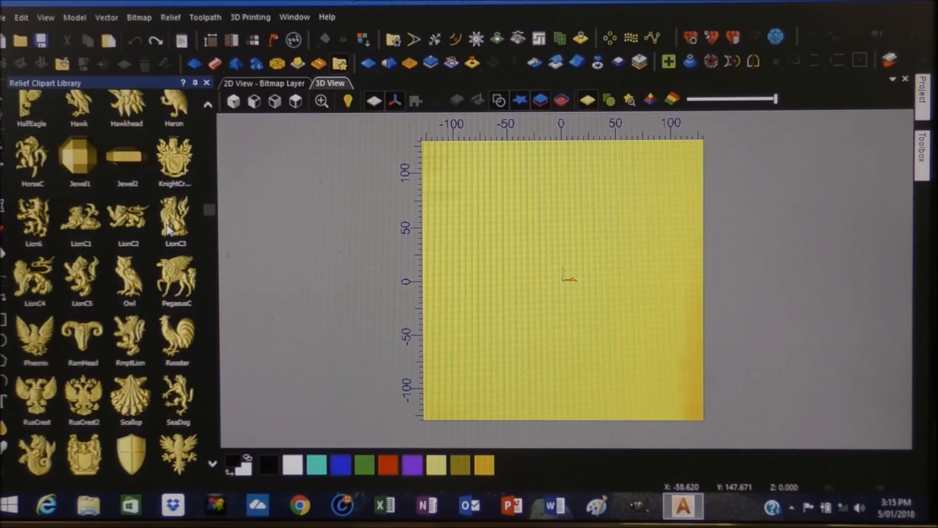
scroll(down, 3)
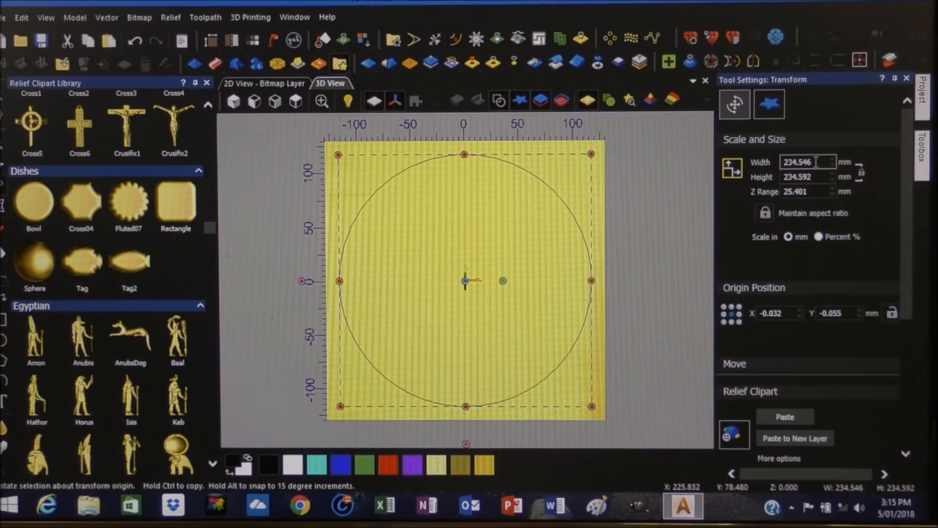
Step: Change the dish width to 240 mm and apply it
click(807, 161)
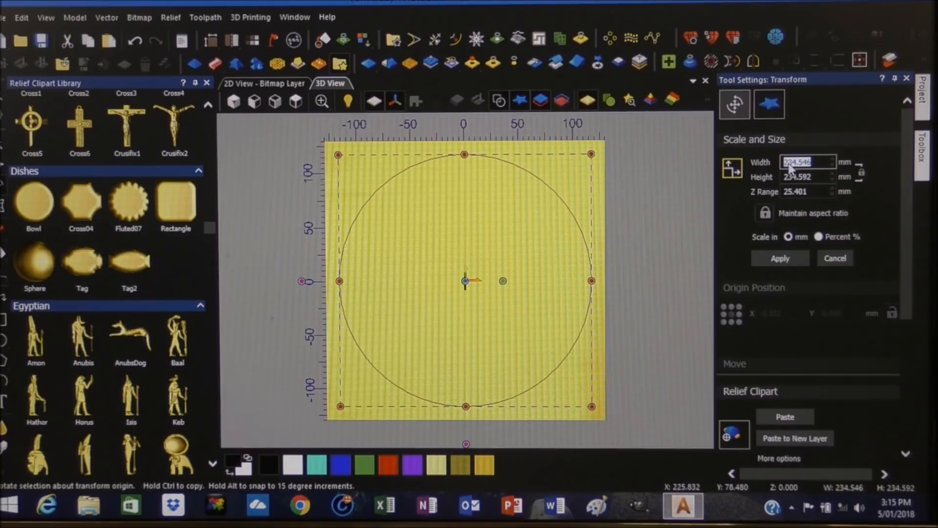
text(240)
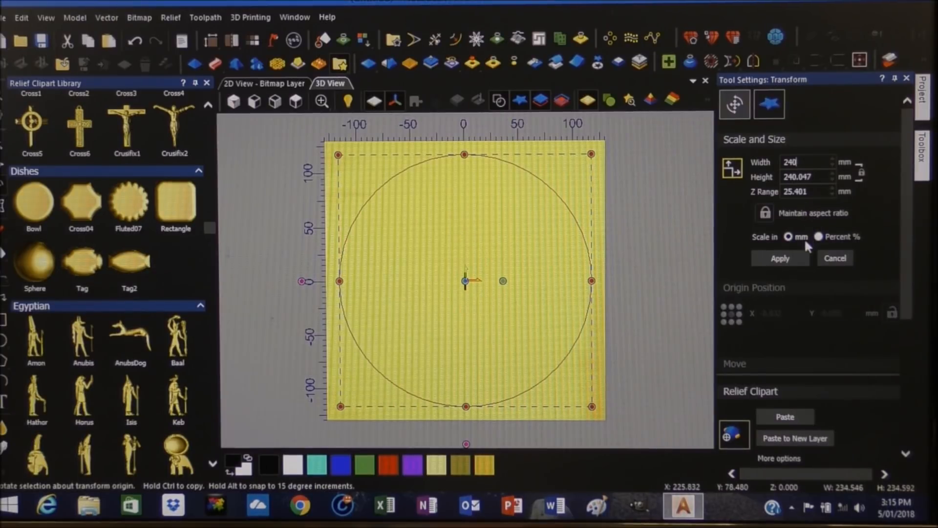
click(780, 258)
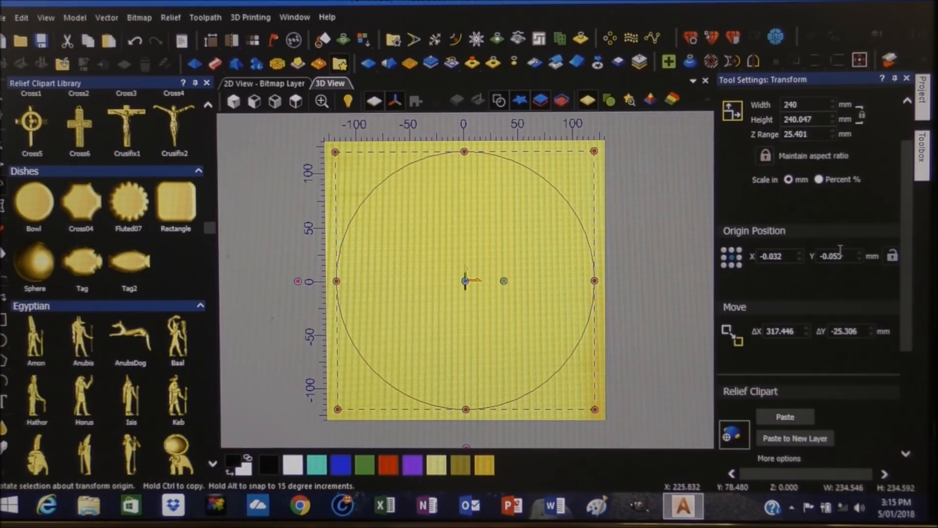
scroll(down, 3)
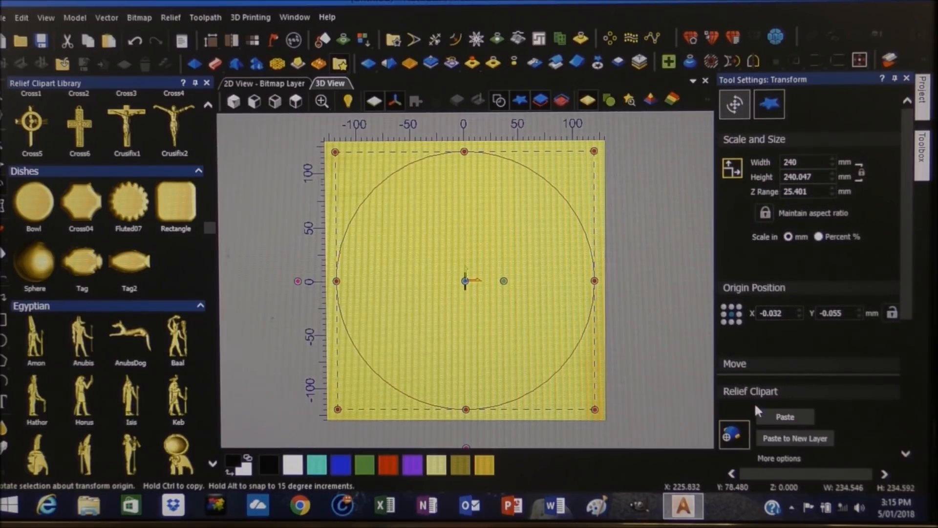
mouse_move(734, 436)
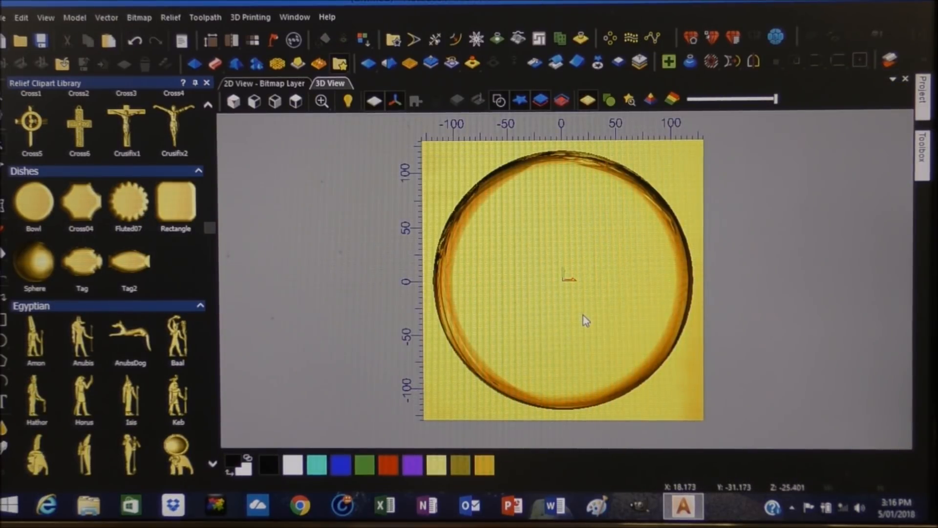
mouse_move(578, 266)
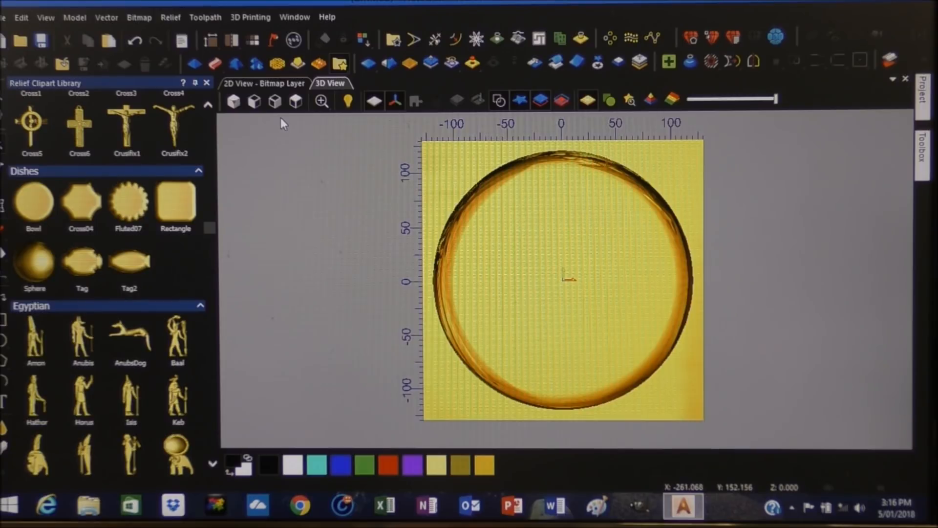
mouse_move(296, 101)
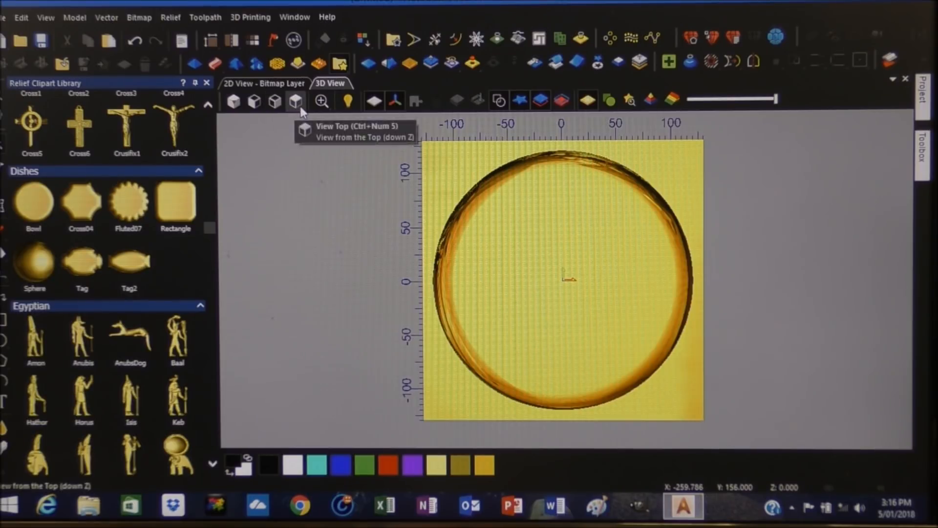
mouse_move(234, 100)
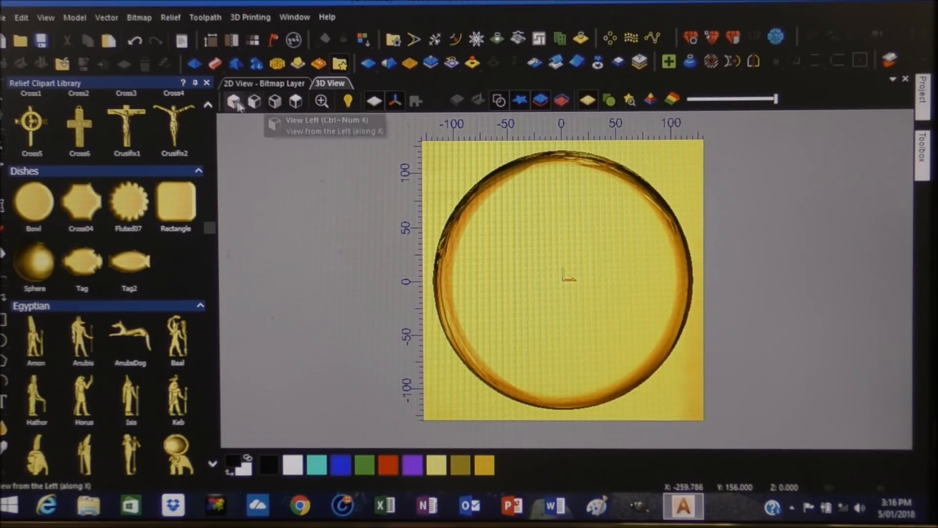
click(233, 101)
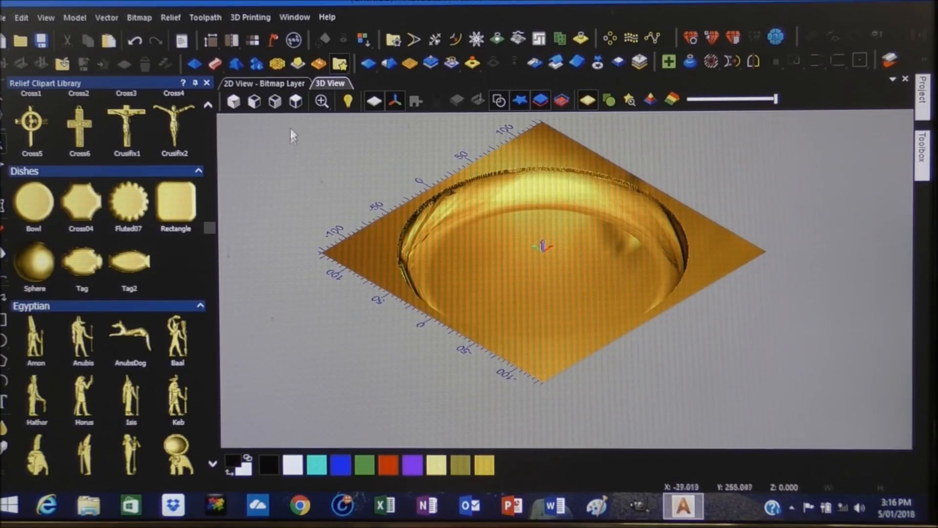
click(295, 101)
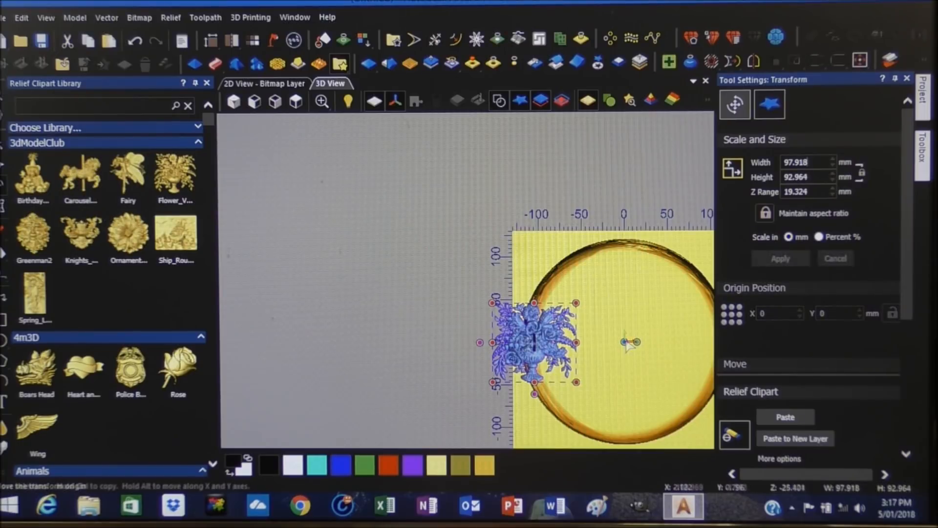
Step: Move the vase to the dish centre and enlarge it from its top-left corner handle
drag(533, 341, 619, 344)
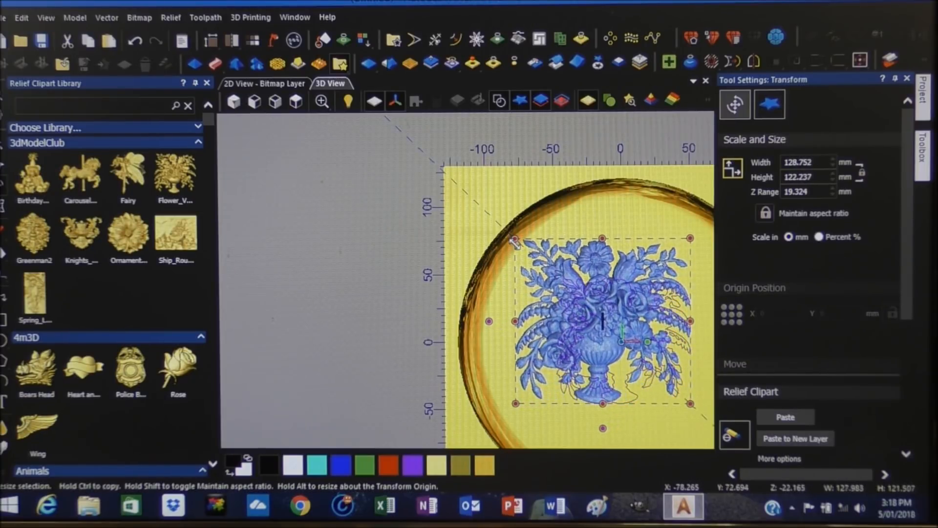
drag(513, 239, 509, 233)
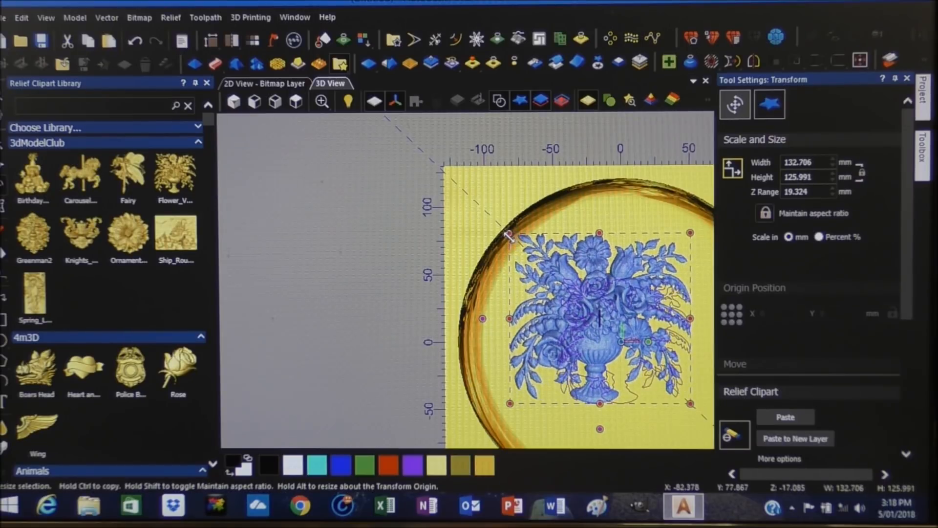
drag(508, 232, 504, 229)
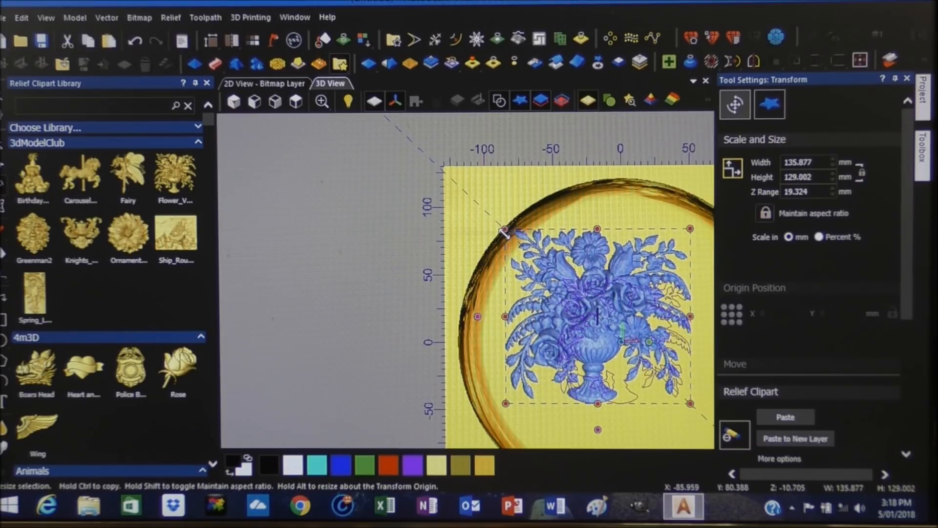
drag(504, 228, 496, 222)
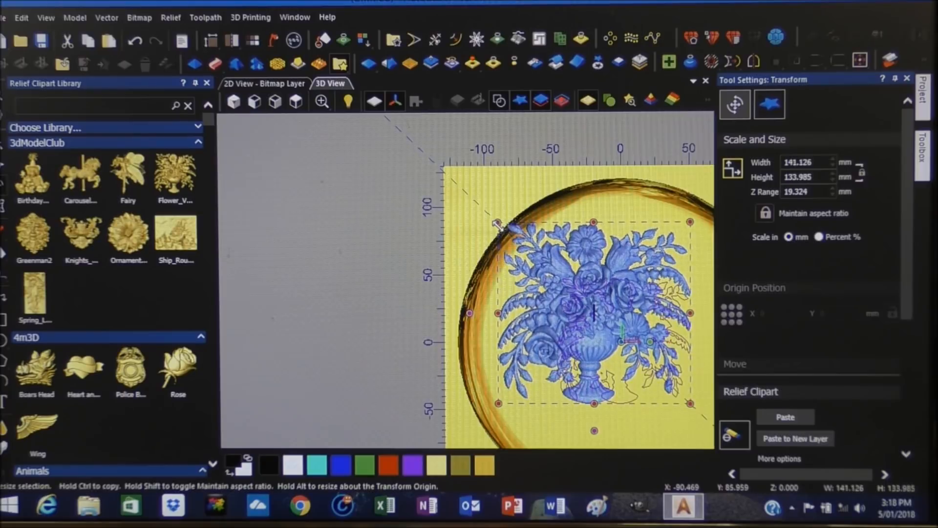
drag(497, 223, 496, 226)
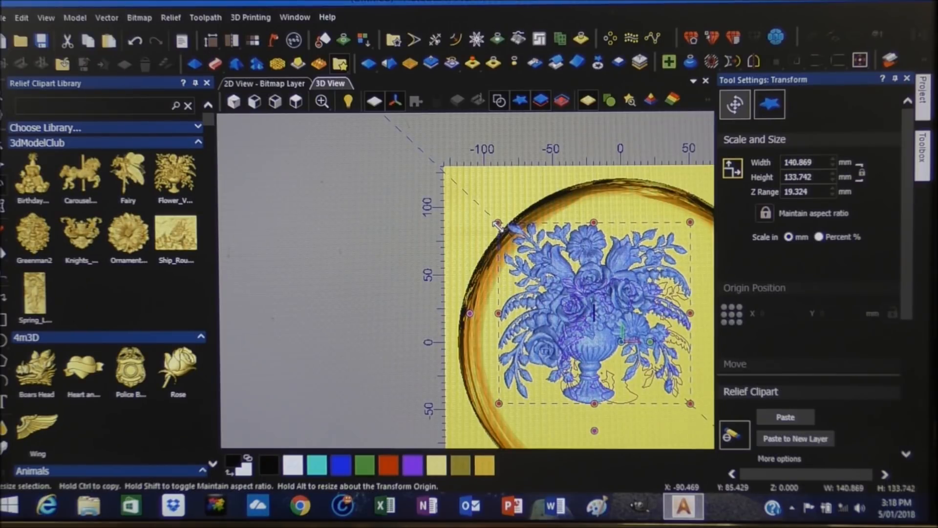
drag(496, 222, 491, 226)
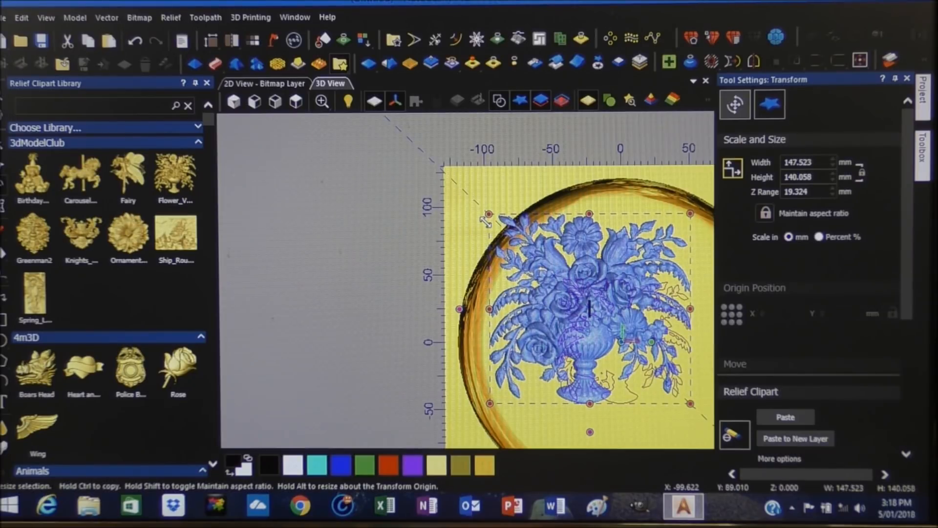
drag(488, 213, 499, 223)
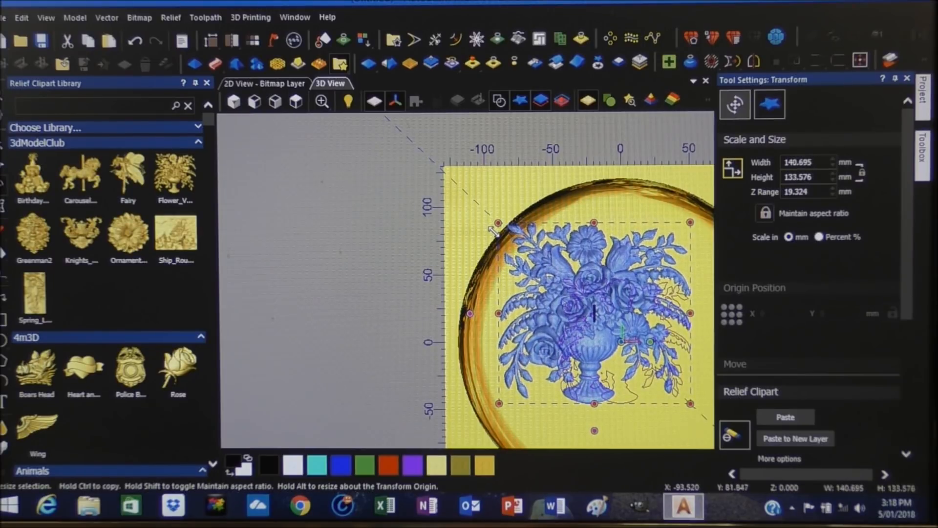
drag(497, 222, 496, 228)
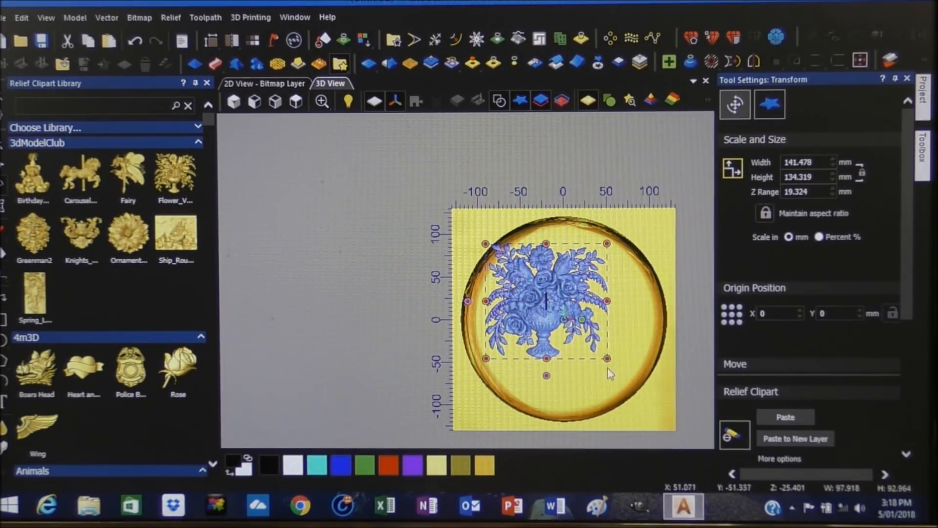
Step: Scale the vase further to roughly 215 by 204 mm, nearly filling the bowl
drag(607, 357, 622, 371)
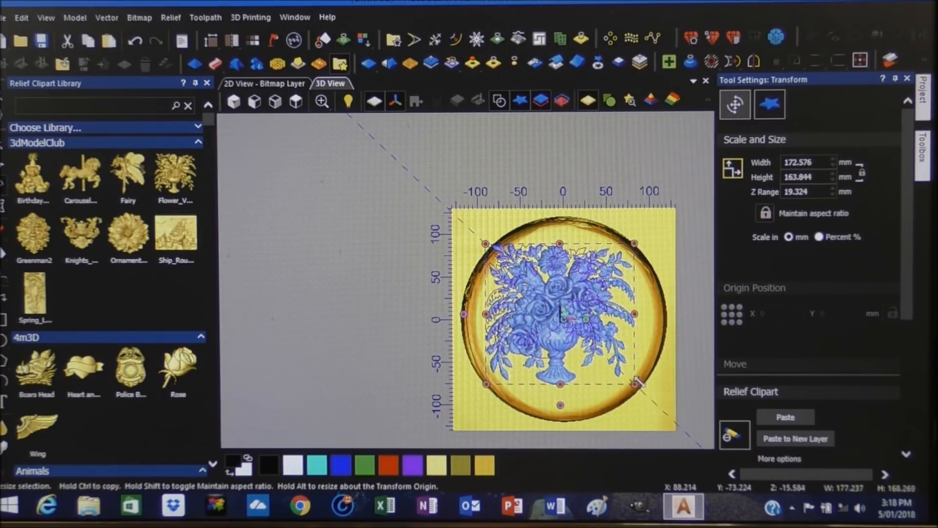
drag(636, 384, 650, 398)
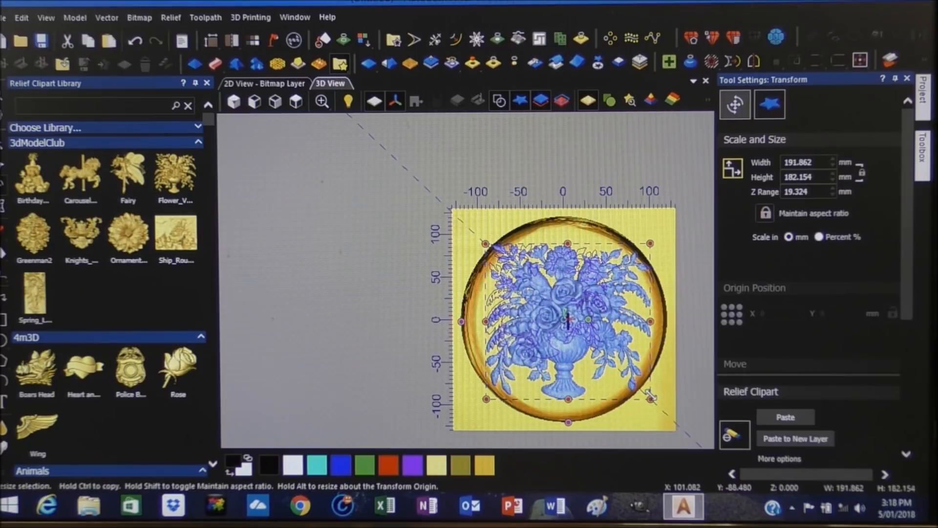
drag(649, 397, 653, 401)
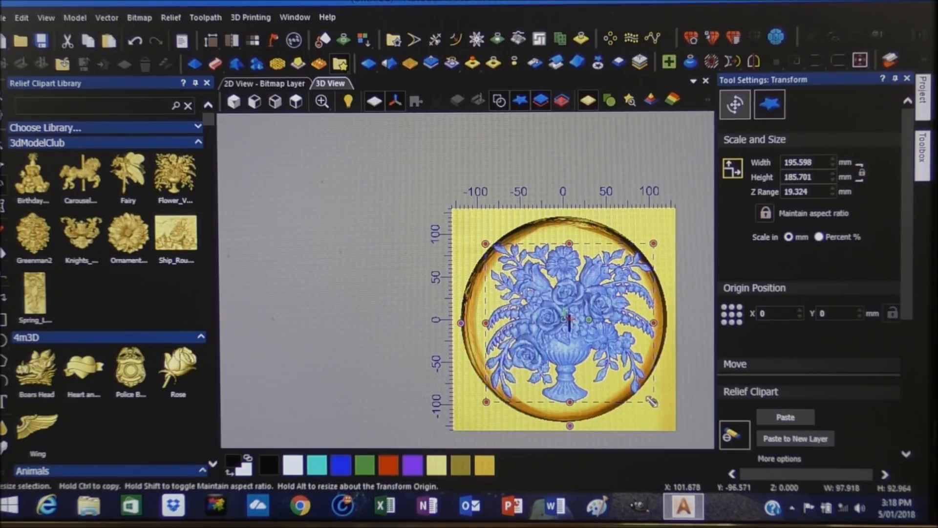
drag(653, 405, 662, 410)
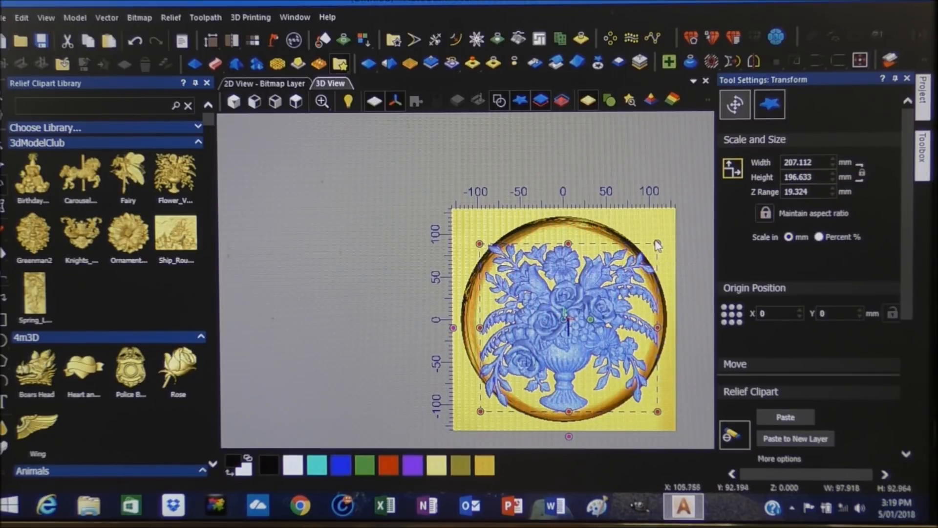
drag(656, 243, 657, 239)
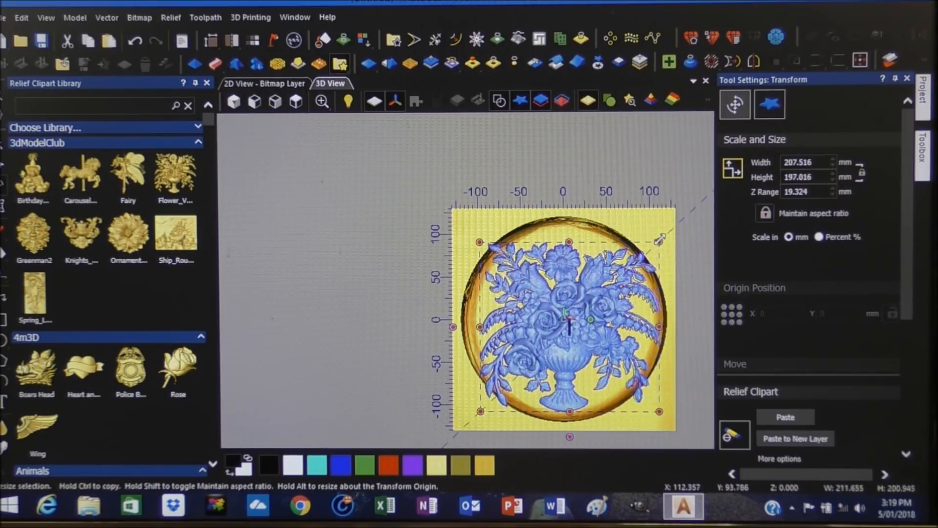
drag(656, 238, 660, 238)
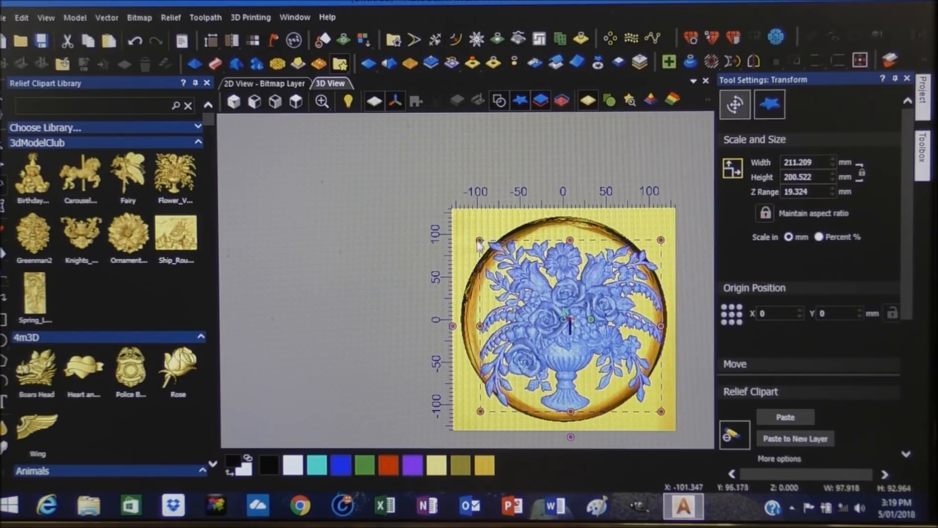
drag(478, 240, 472, 235)
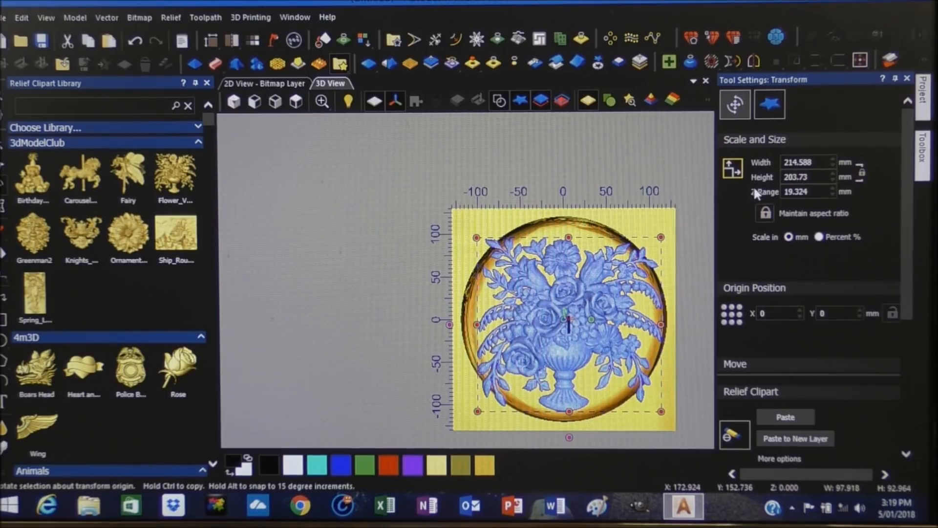
Step: Enter 24.5 in the vase's Z Range depth field
click(808, 192)
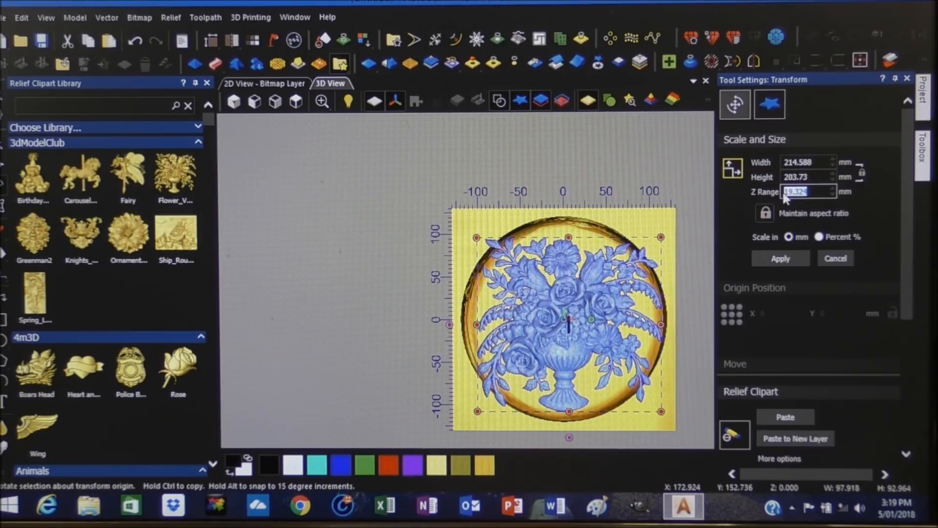
text(2)
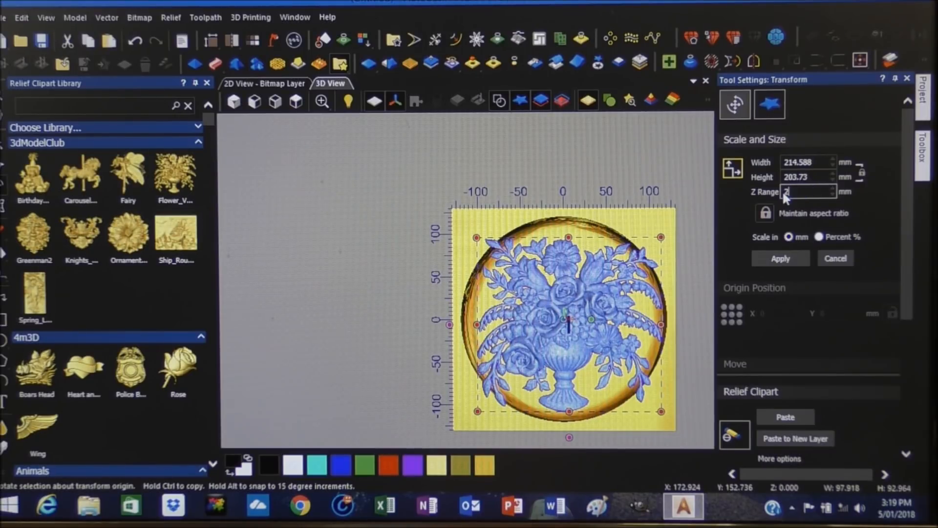
text(24.5)
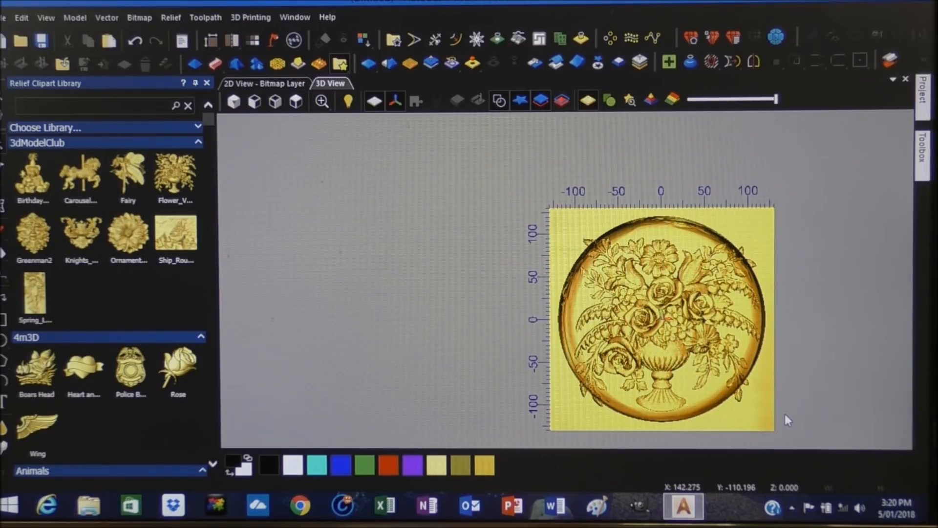
mouse_move(299, 166)
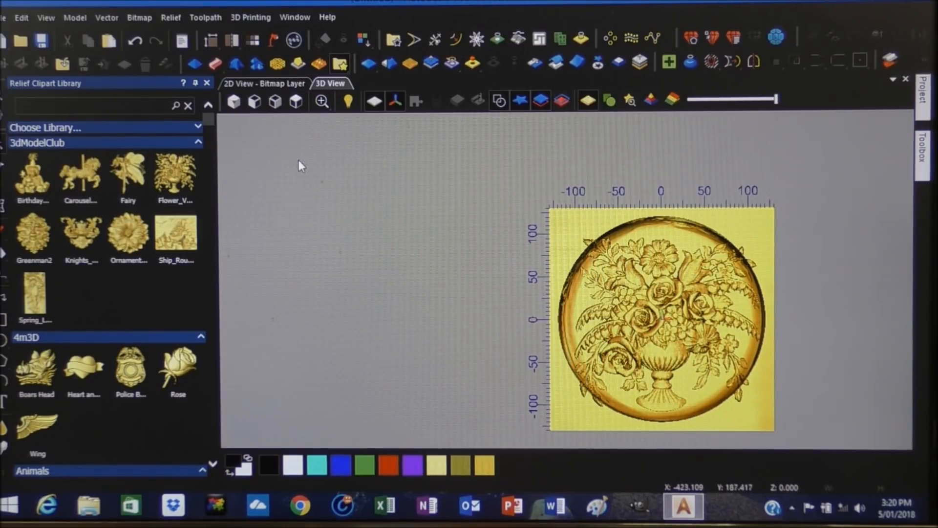
Step: Close the clipart library panel and switch to the top view of the relief
click(208, 83)
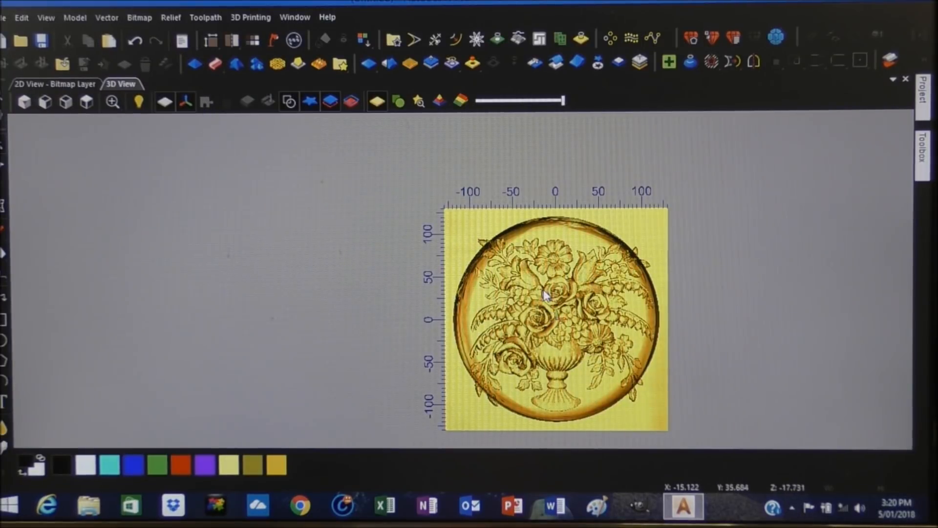
click(24, 102)
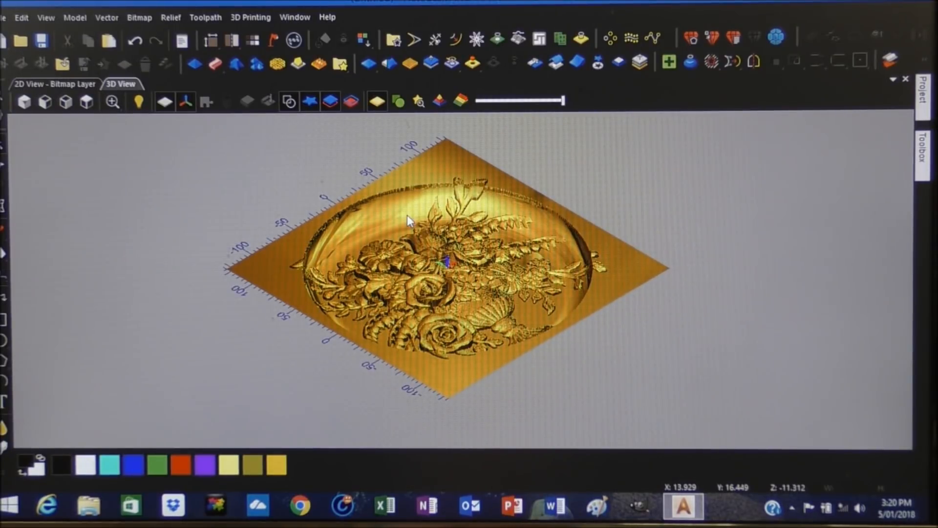
mouse_move(310, 101)
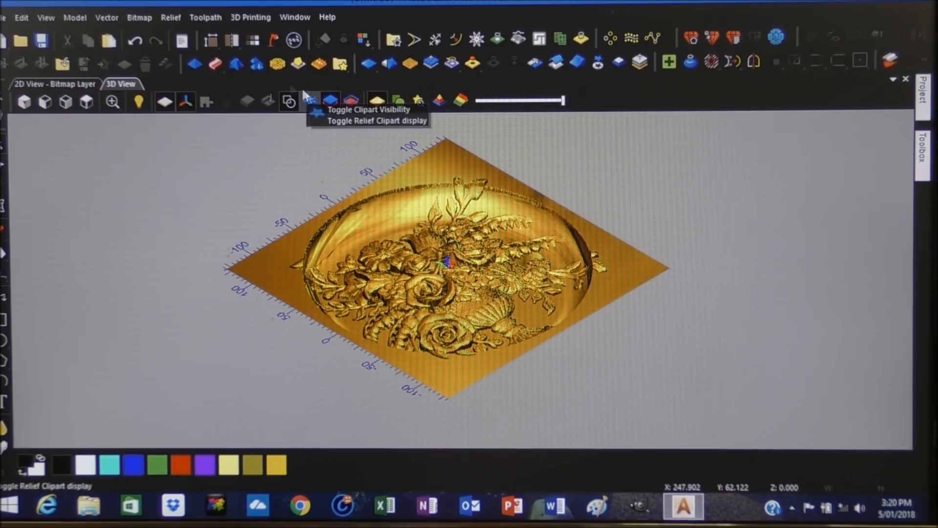
mouse_move(87, 102)
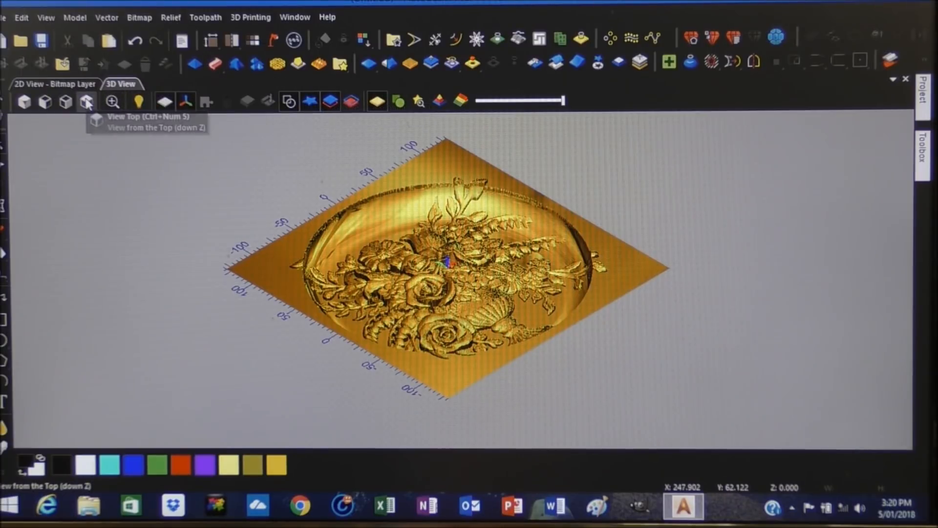
click(86, 101)
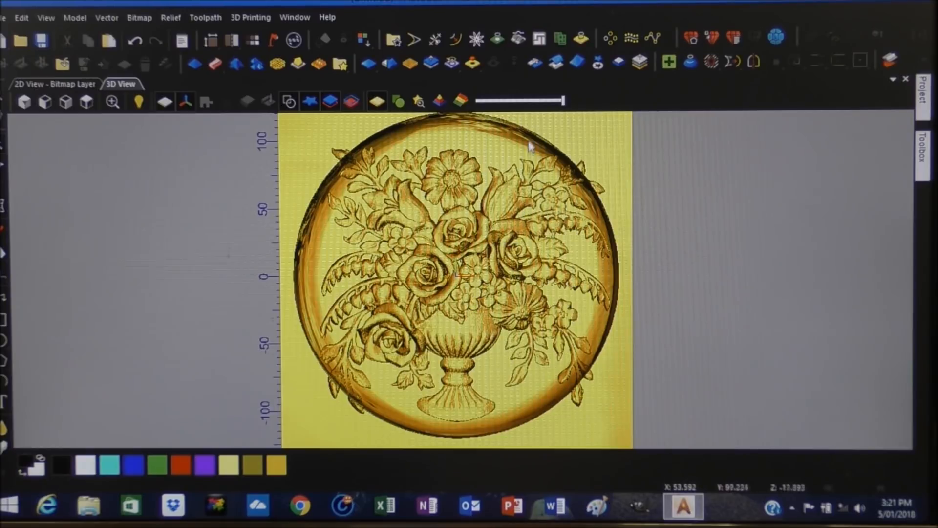
mouse_move(525, 148)
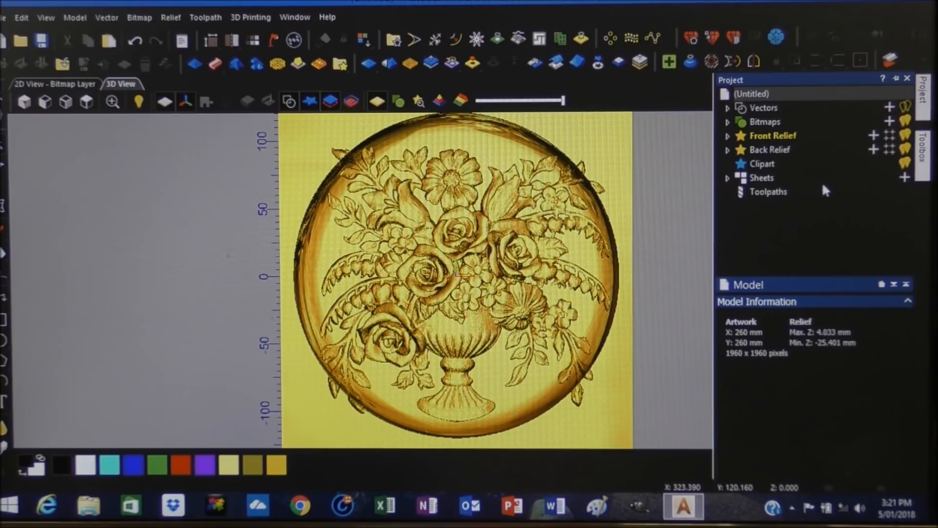
Step: Open the project's 3D toolpath options and start a Machine Relief toolpath
click(768, 192)
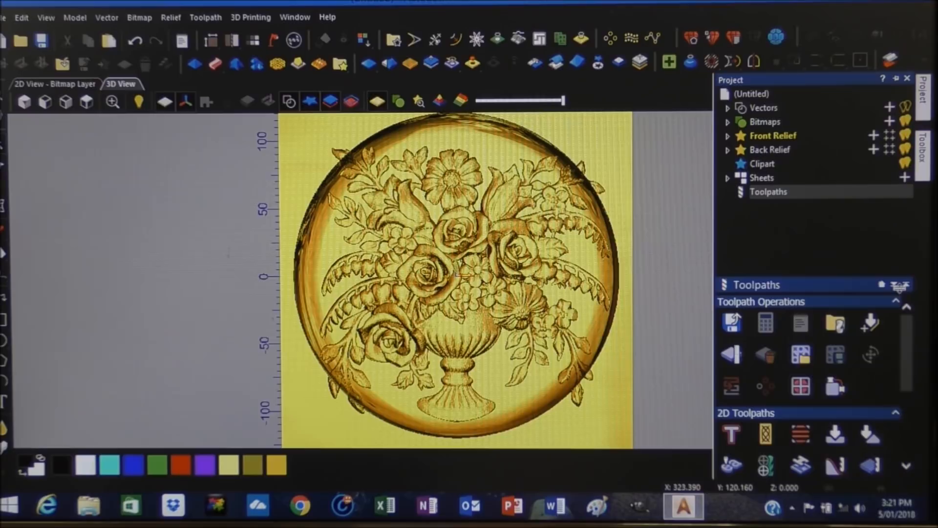
mouse_move(906, 308)
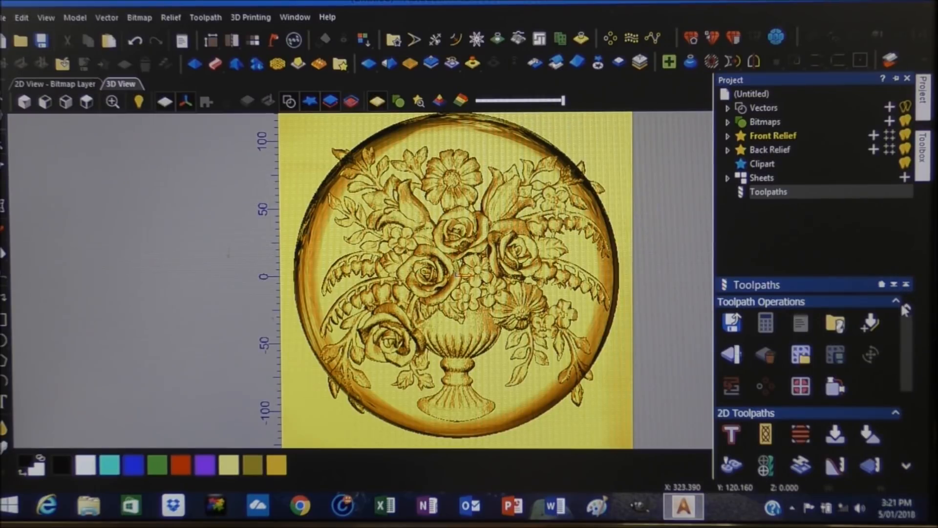
click(896, 301)
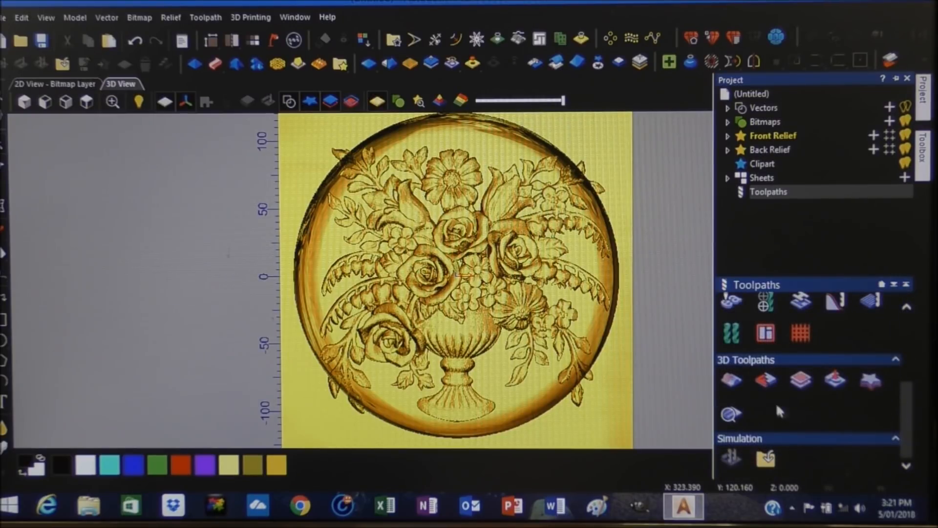
mouse_move(731, 381)
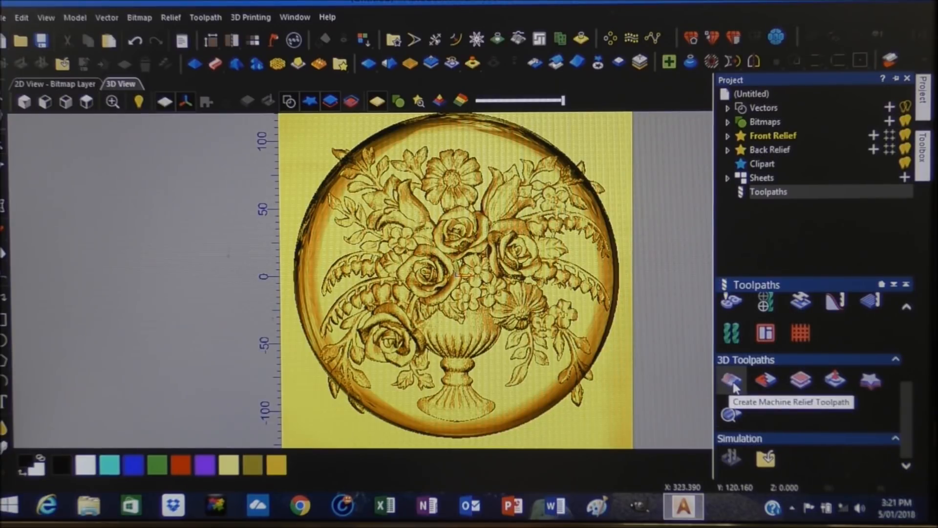
click(730, 380)
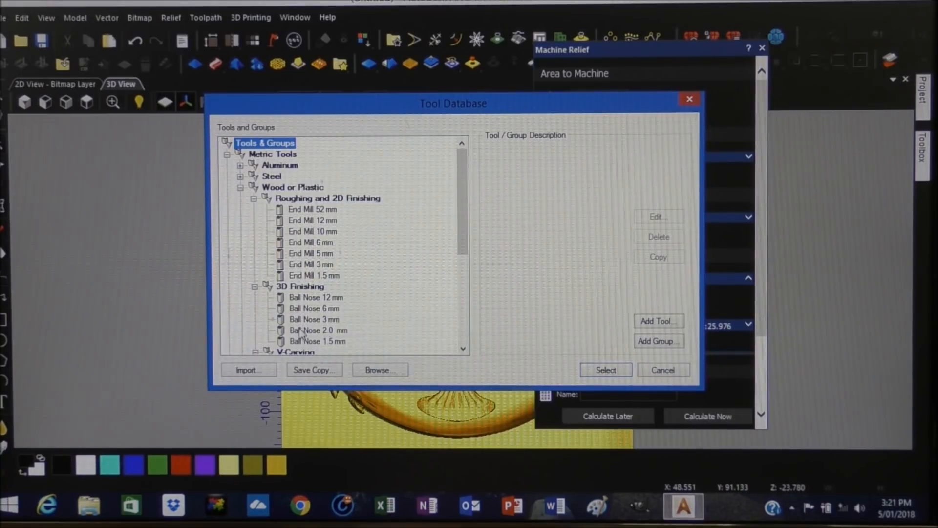
Step: Select the 3D Finishing Ball Nose 2.0 mm tool from the Tool Database
click(317, 330)
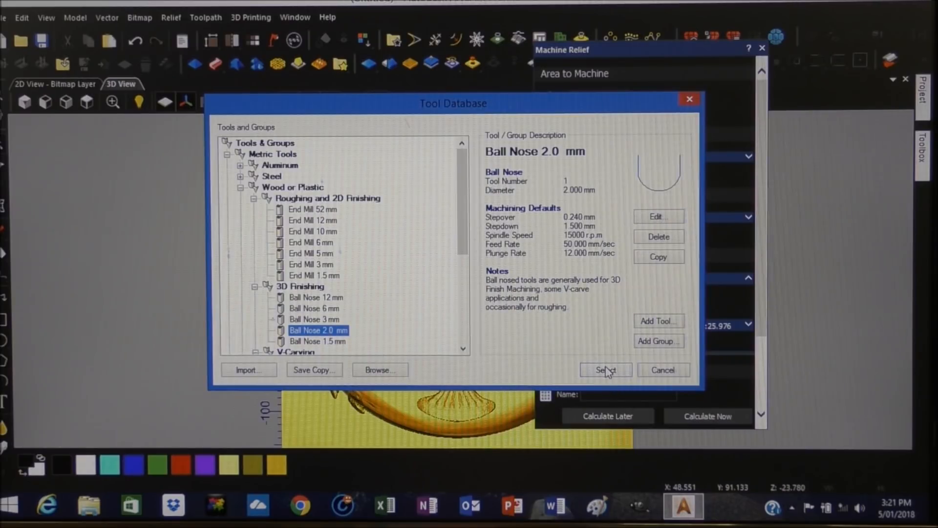
click(605, 369)
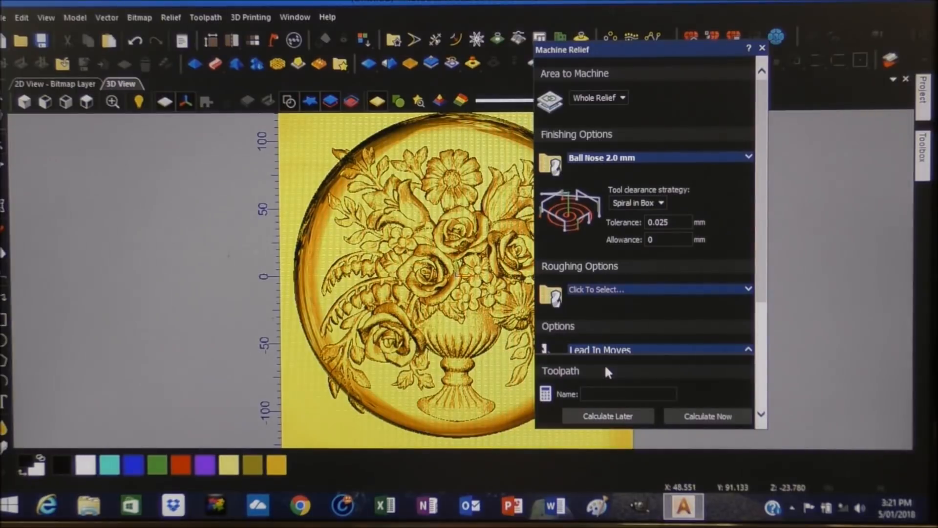
mouse_move(802, 224)
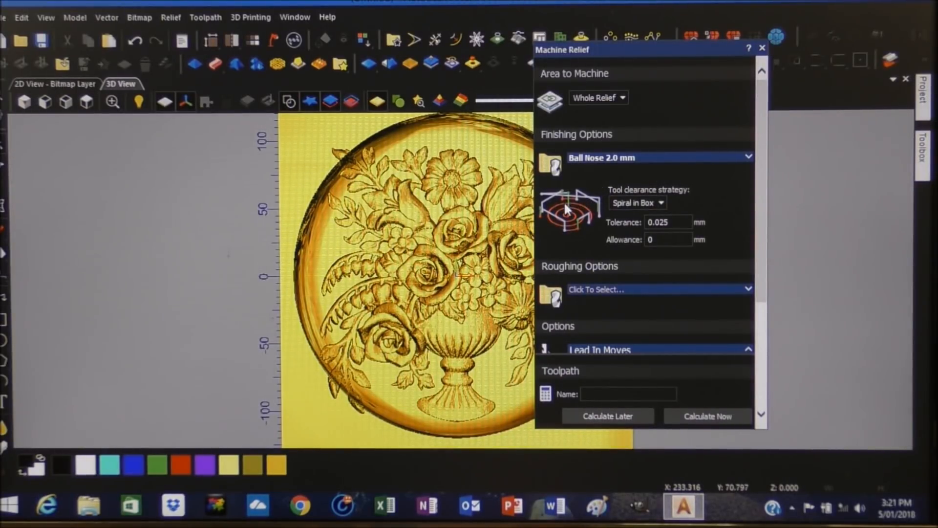
Step: Give the 2 mm ball nose stepover 0.25, feed 100, plunge 50 and spindle 18000 rpm
click(748, 157)
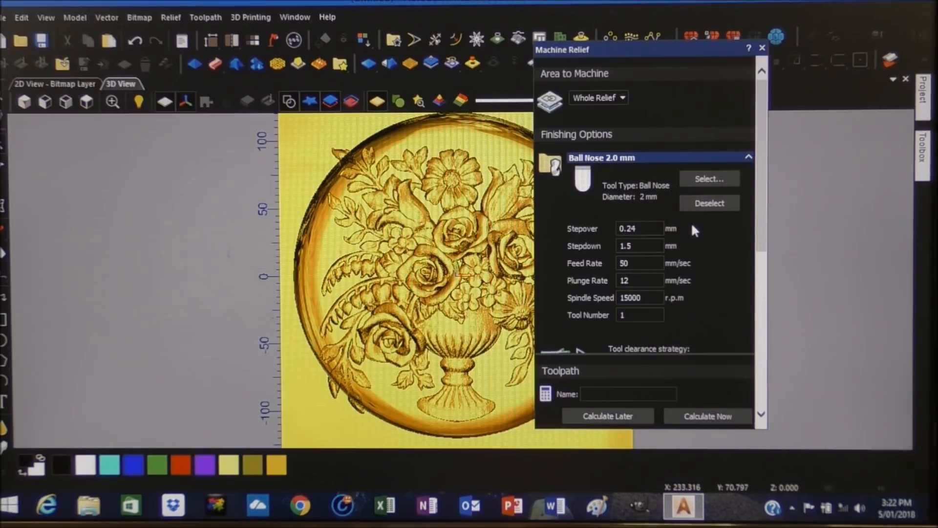
mouse_move(565, 237)
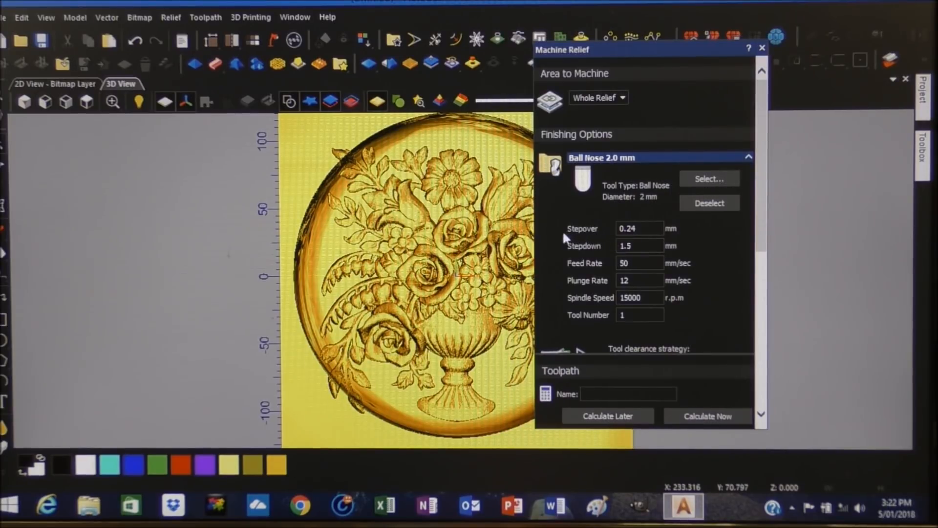
mouse_move(633, 241)
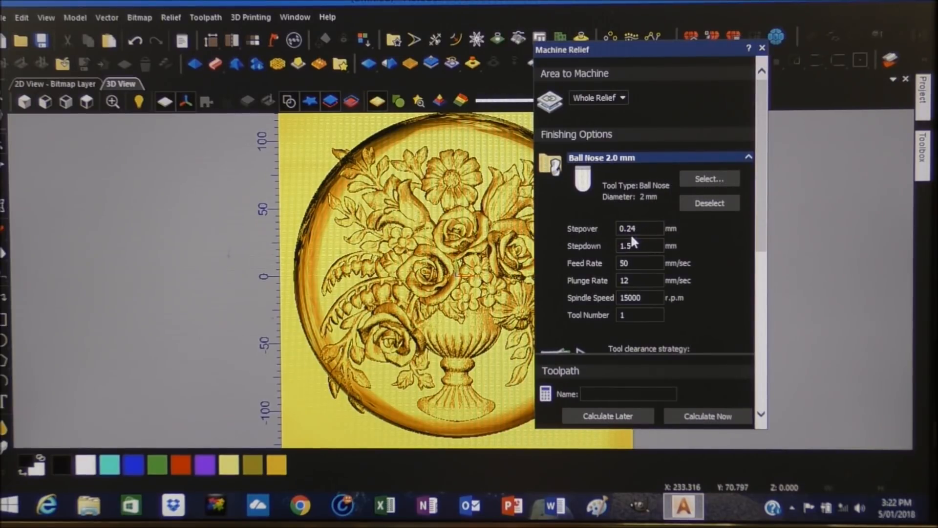
click(640, 229)
text(0.25)
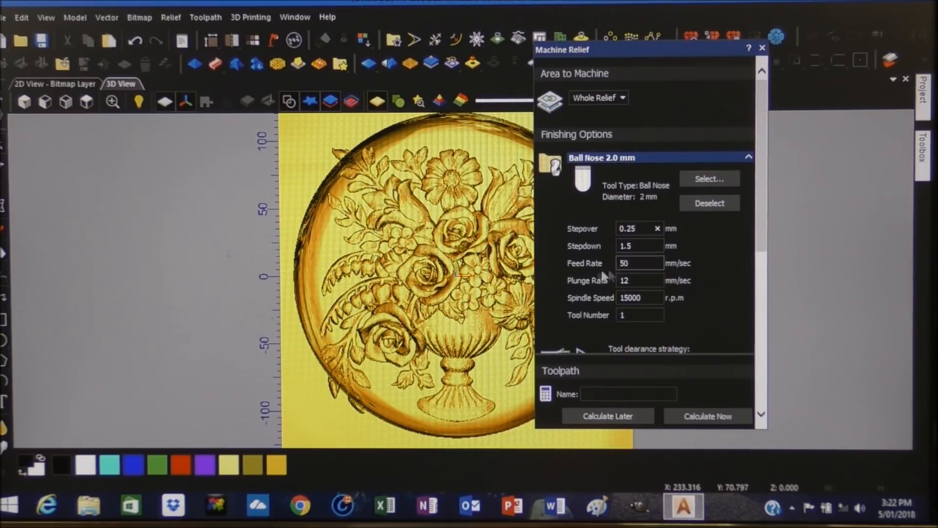
click(639, 263)
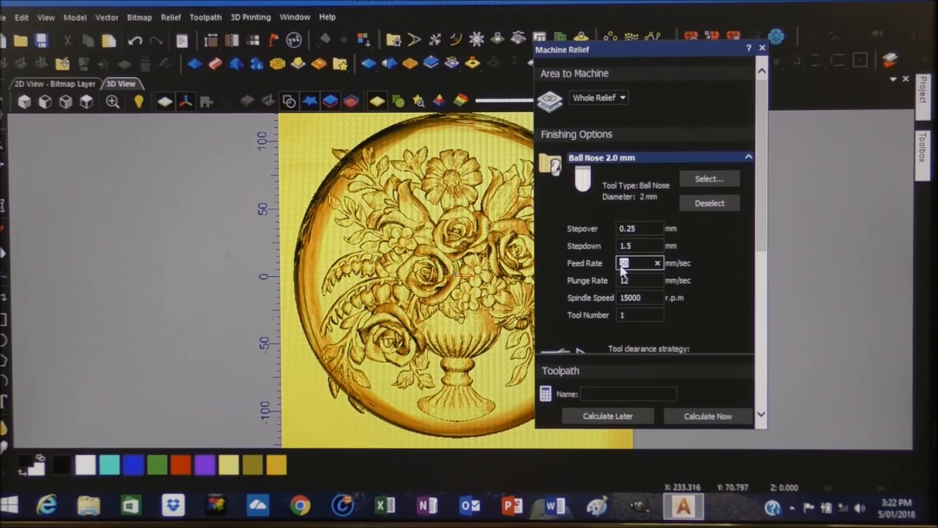
text(100)
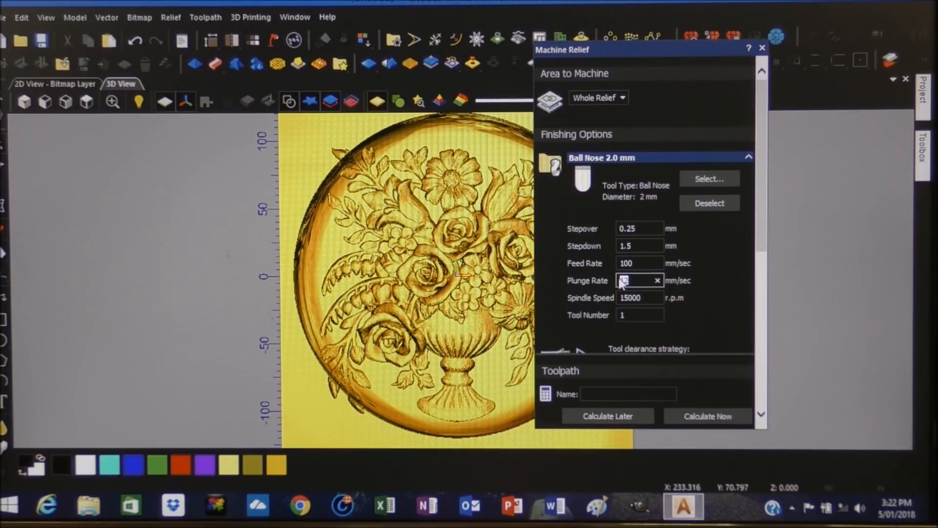
text(60)
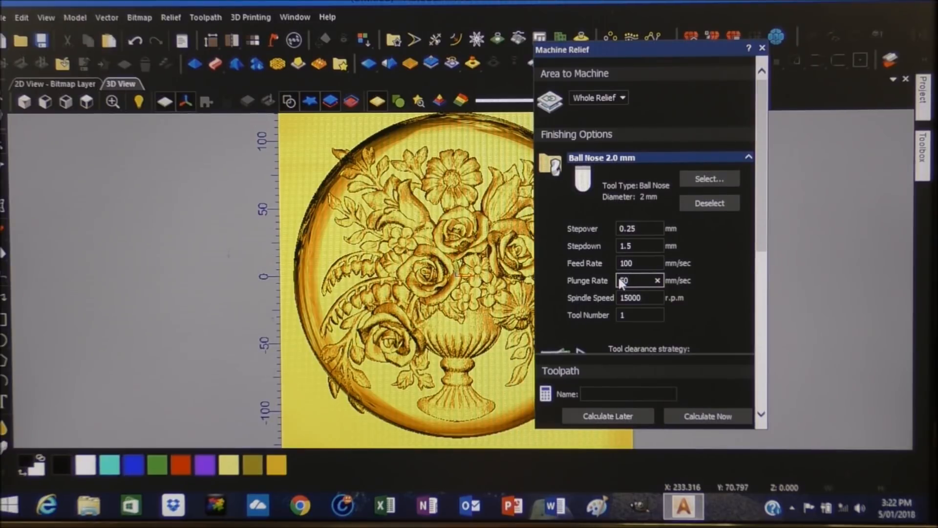
click(640, 298)
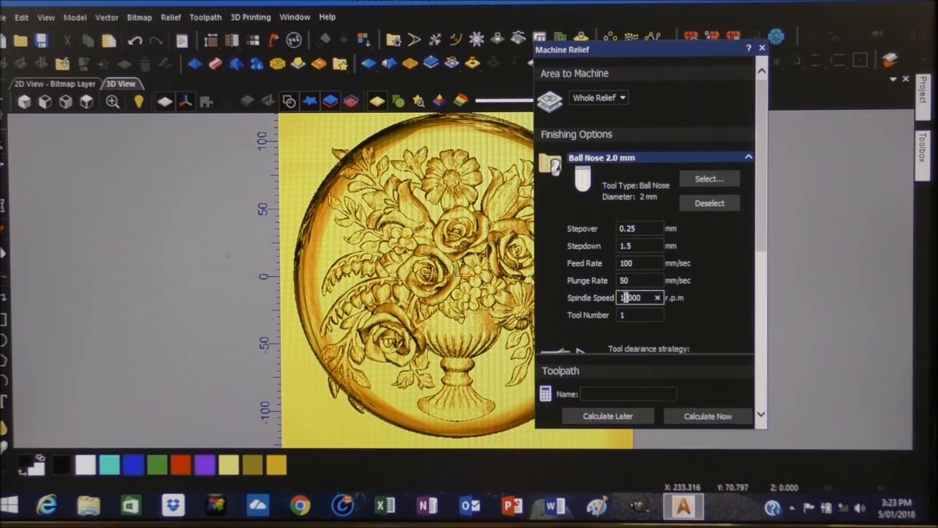
click(640, 315)
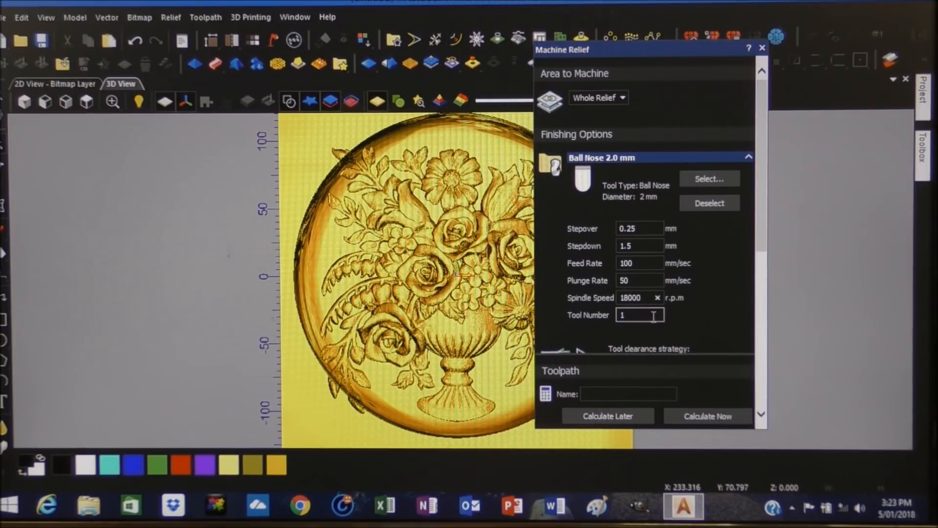
scroll(down, 3)
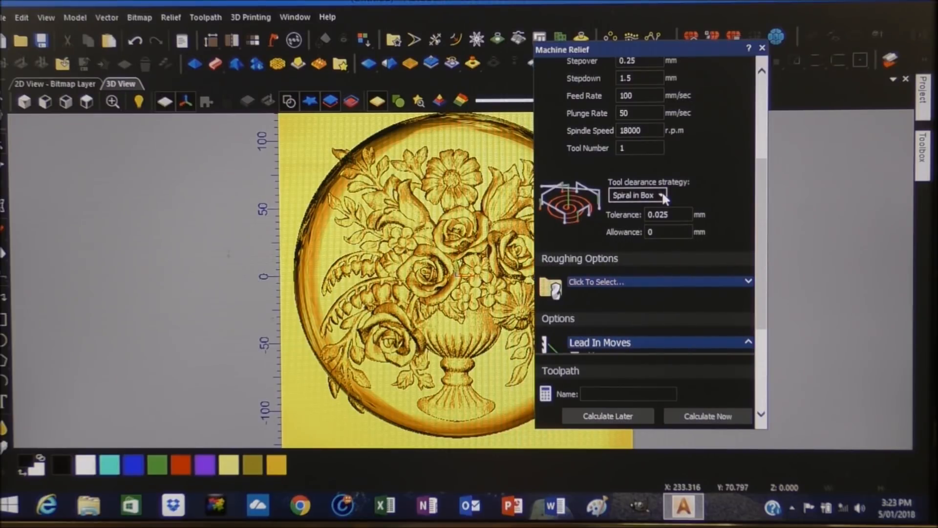
scroll(down, 3)
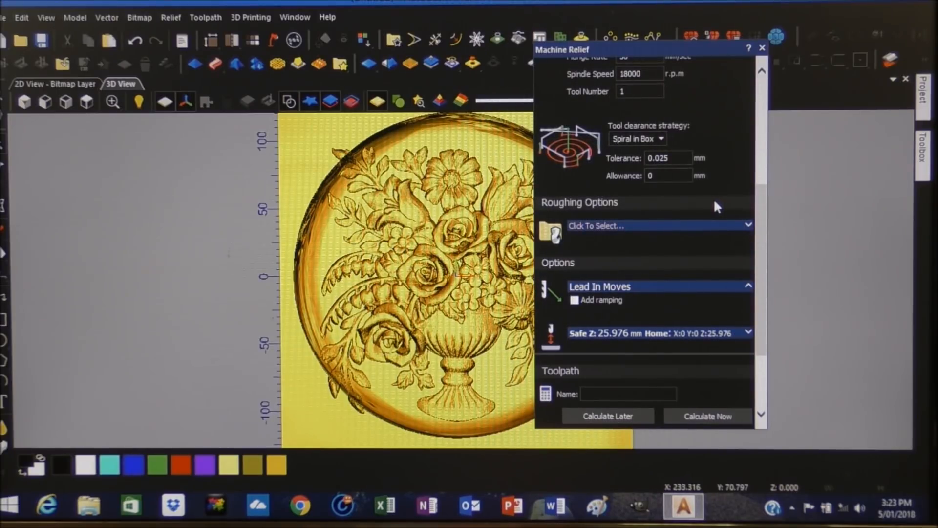
scroll(down, 3)
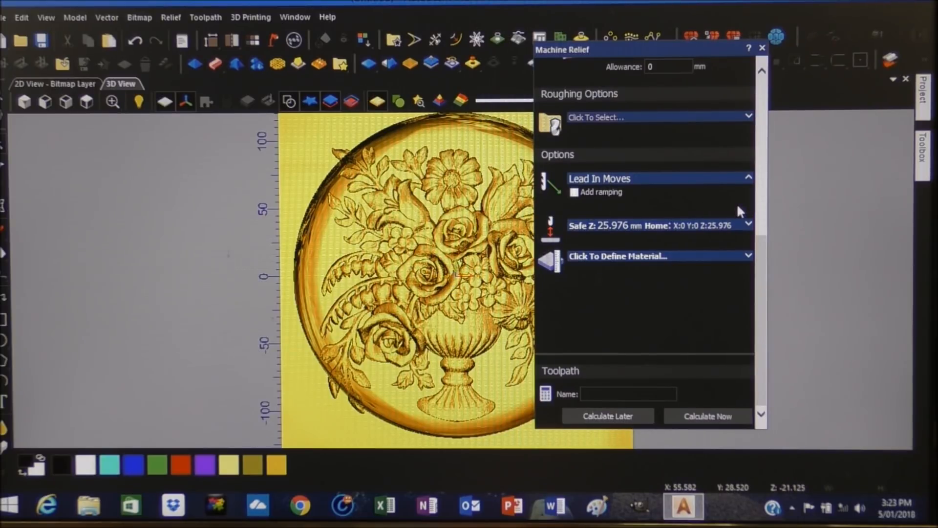
mouse_move(676, 257)
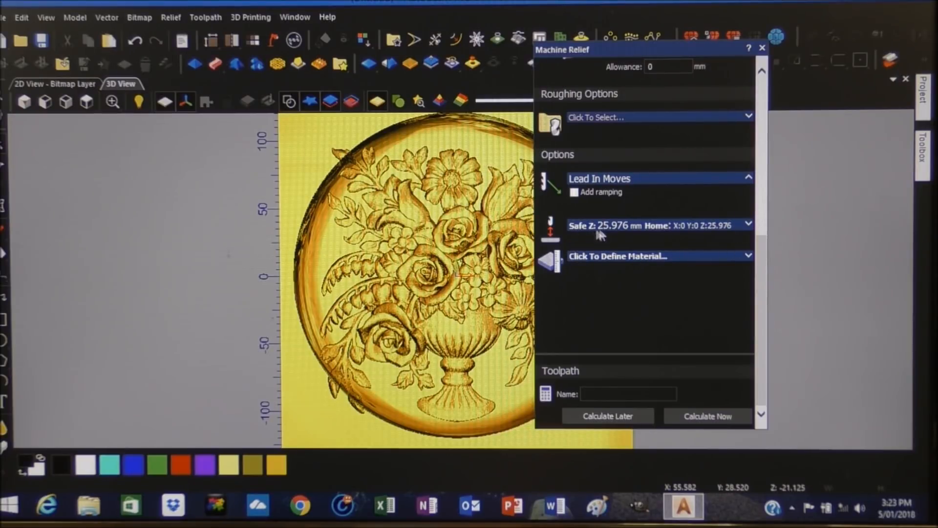
mouse_move(751, 227)
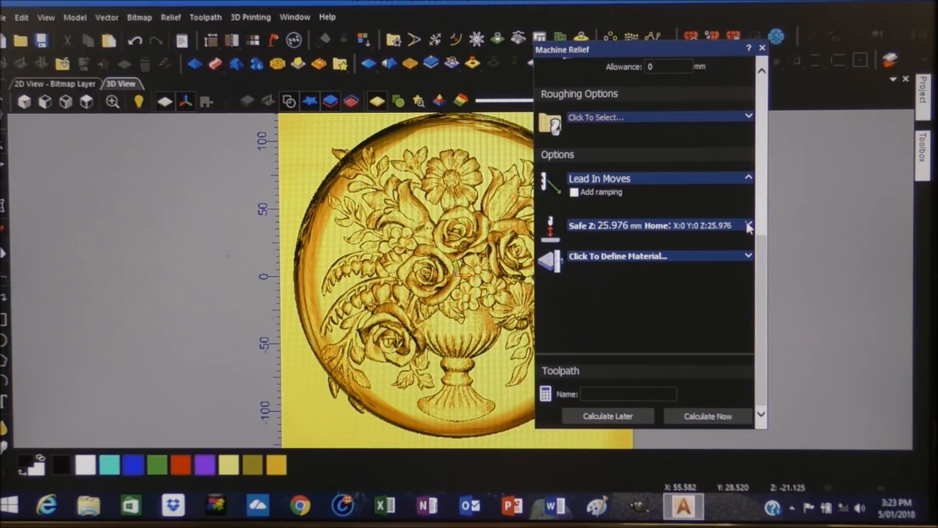
Step: Set Safe Z and Home Z to 10 mm, then open Material Setup
click(749, 225)
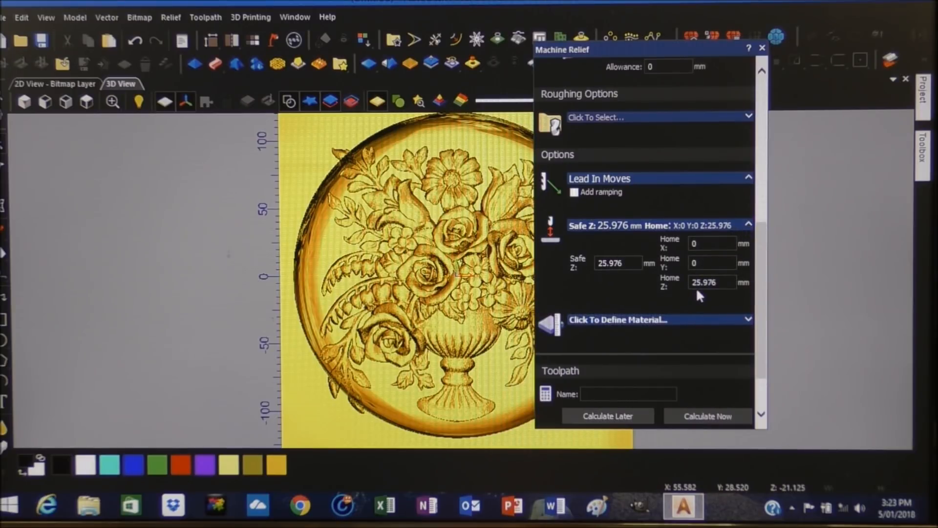
click(618, 264)
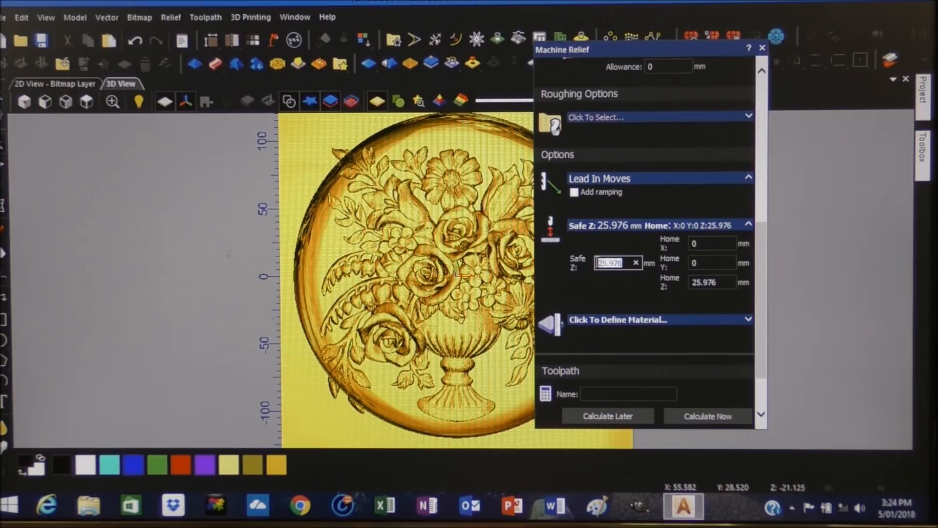
text(10)
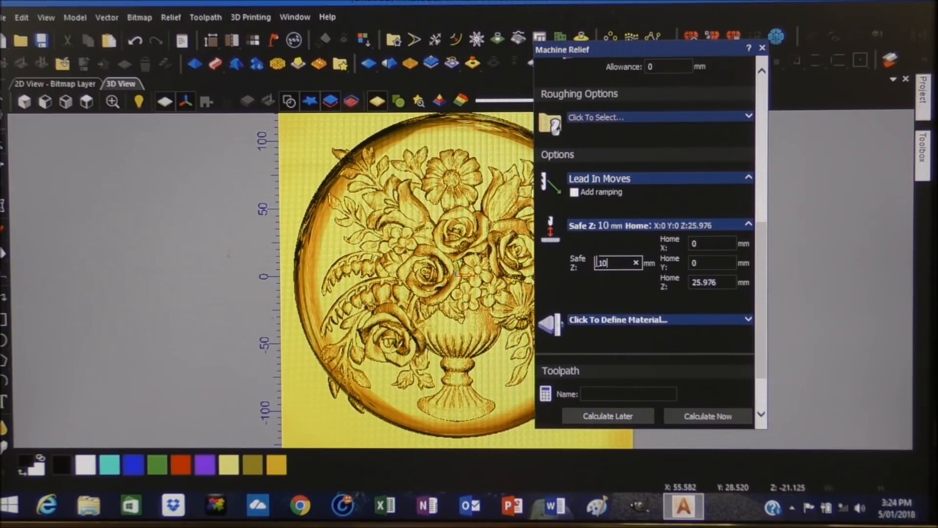
click(712, 282)
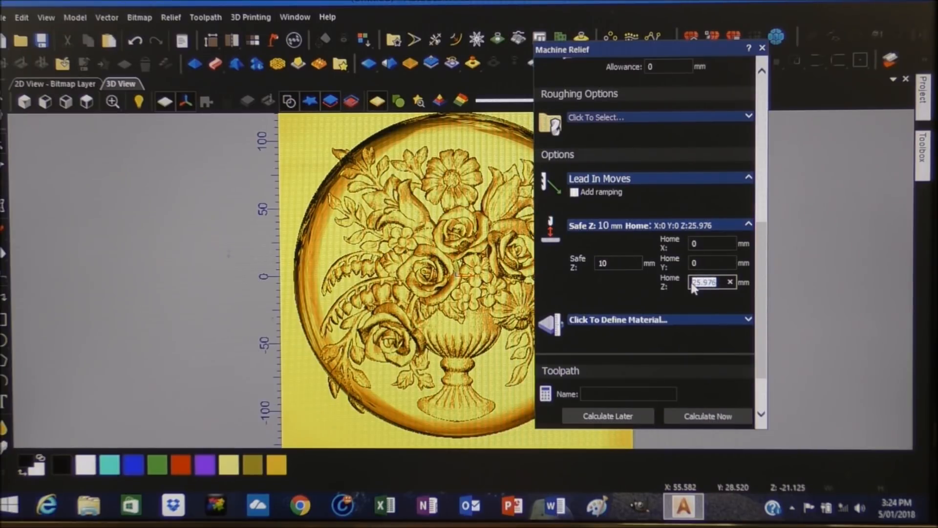
text(10)
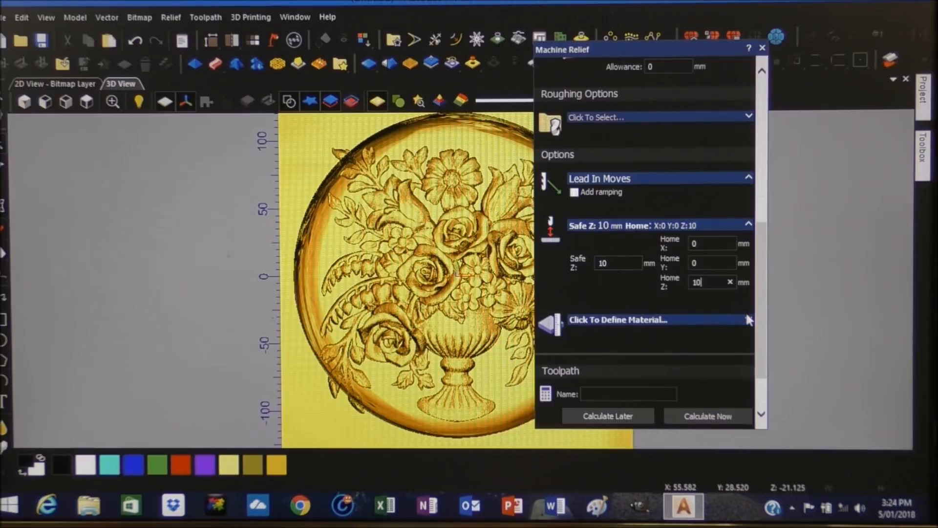
click(616, 319)
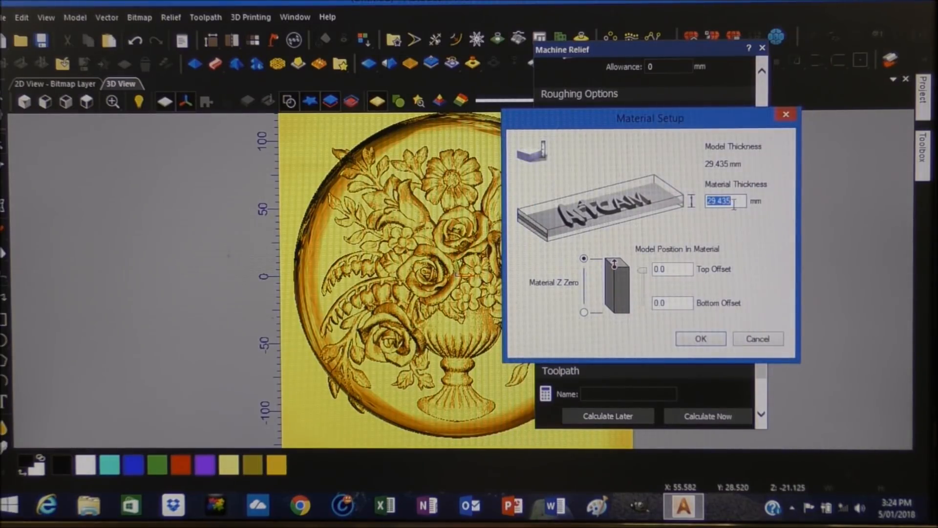
Step: Enter 30 mm as the material thickness and confirm with OK
click(725, 201)
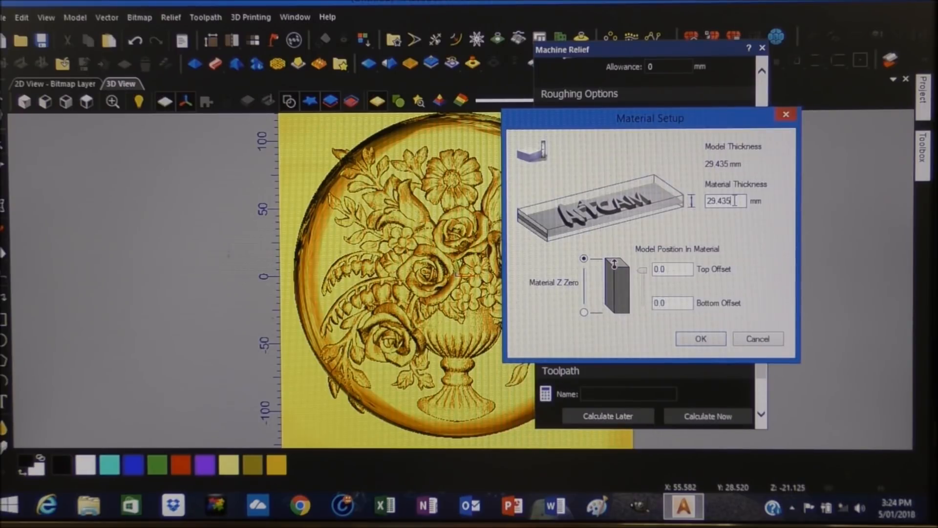
mouse_move(747, 256)
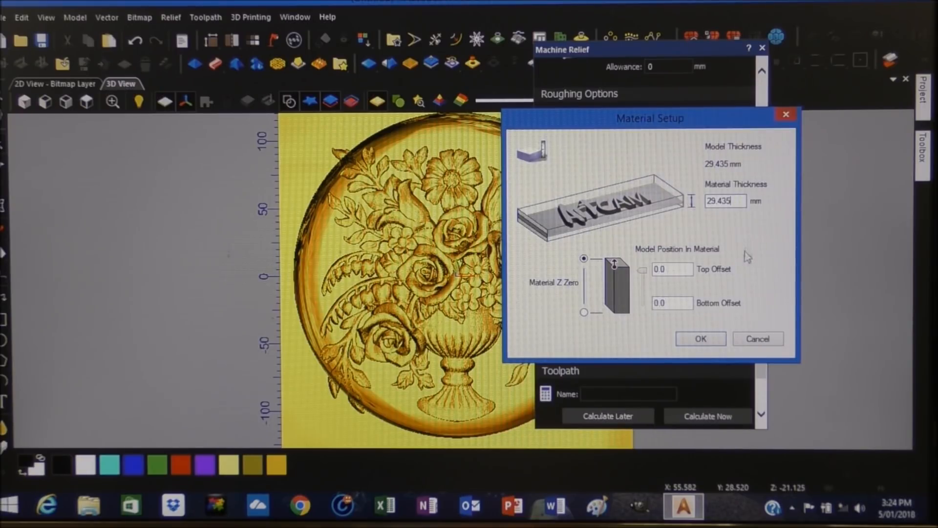
mouse_move(727, 282)
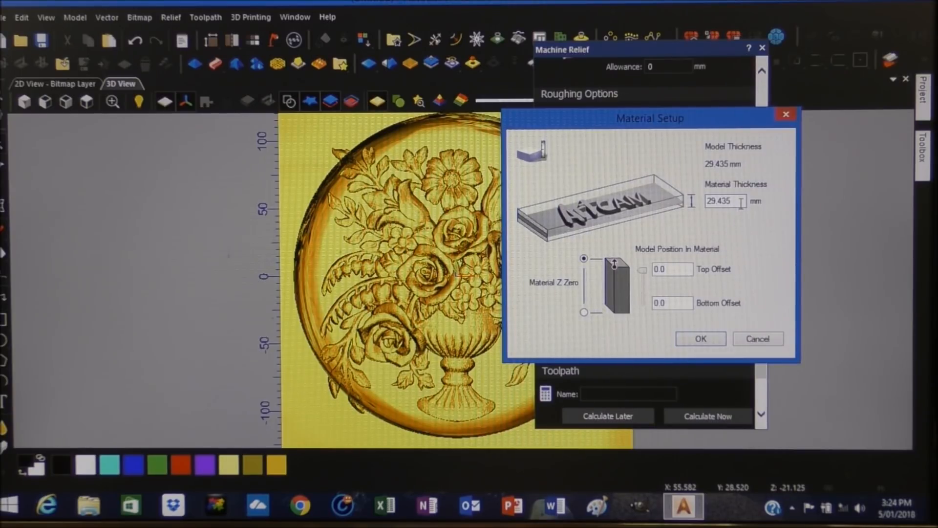
text(30)
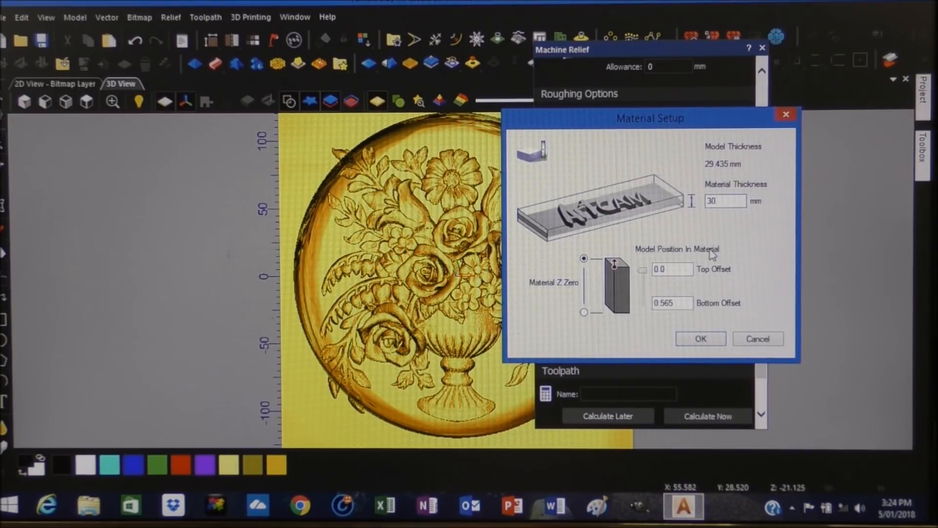
mouse_move(604, 272)
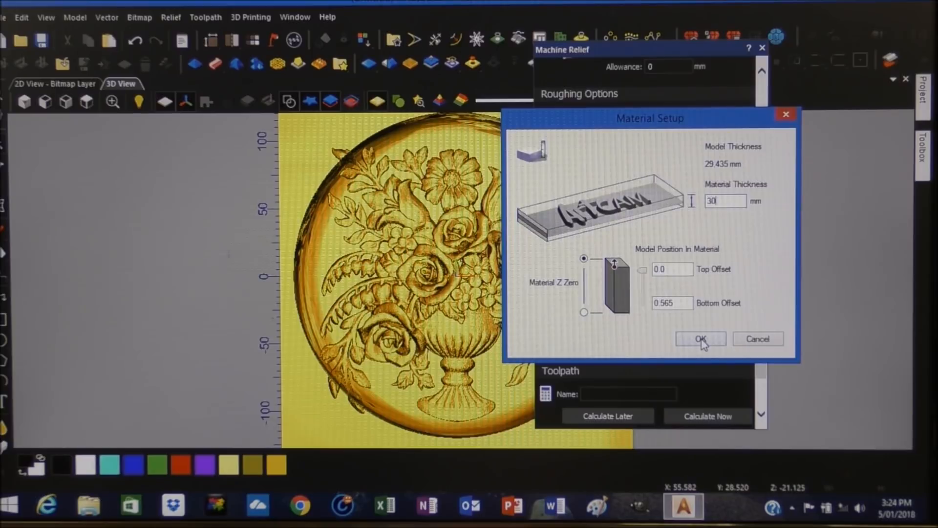
click(701, 338)
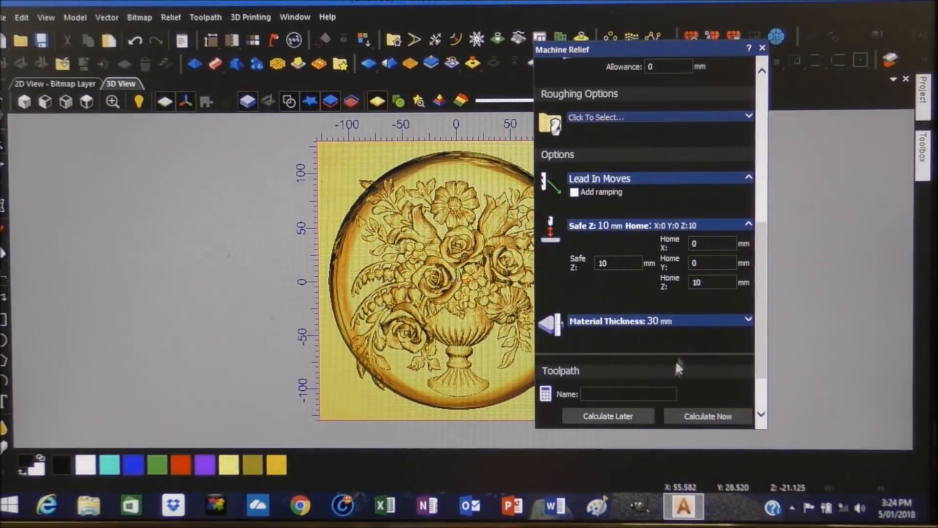
Step: Name the toolpath 'CUT 1 2mm Ballmill T' and click Calculate Now
click(628, 394)
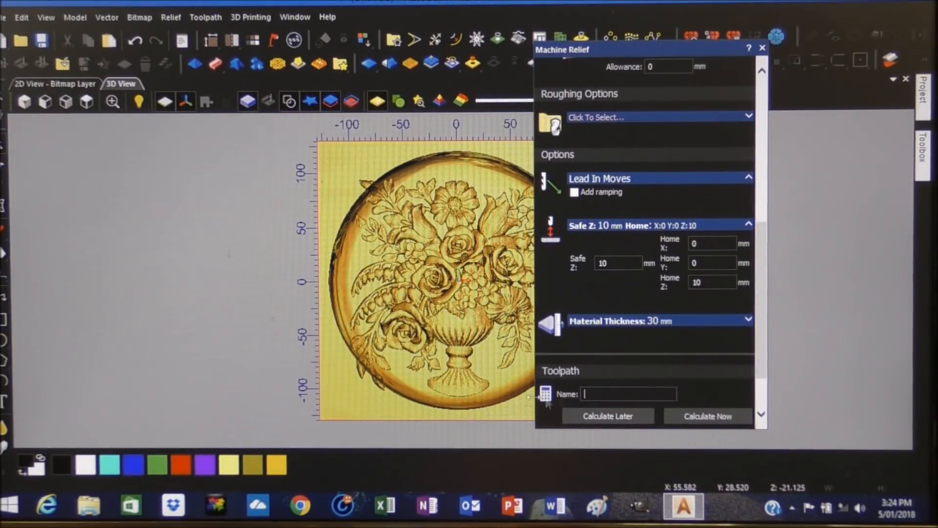
mouse_move(469, 456)
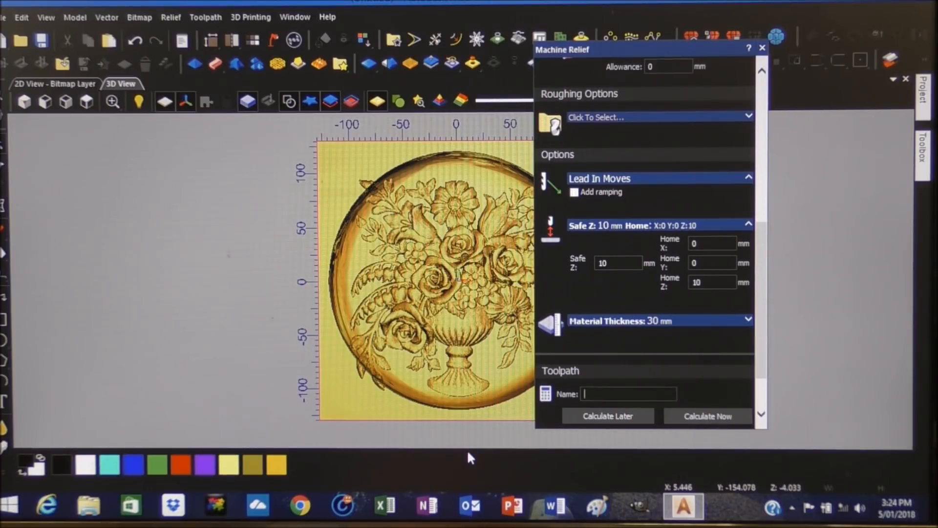
text(C)
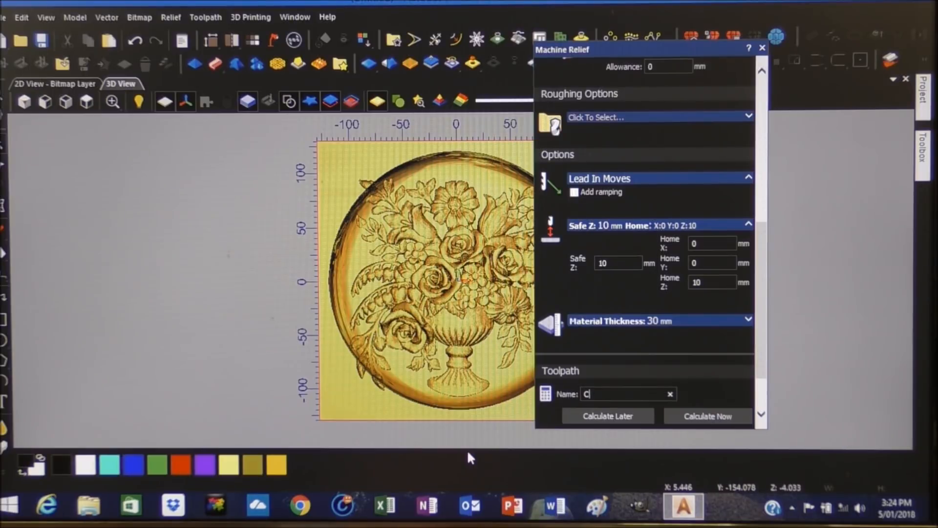
text(UT 1 2mm)
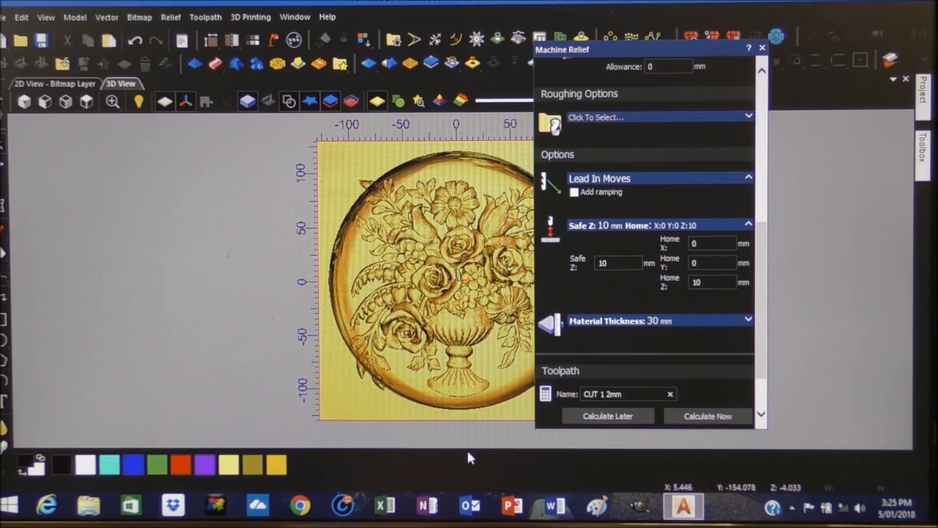
text(B)
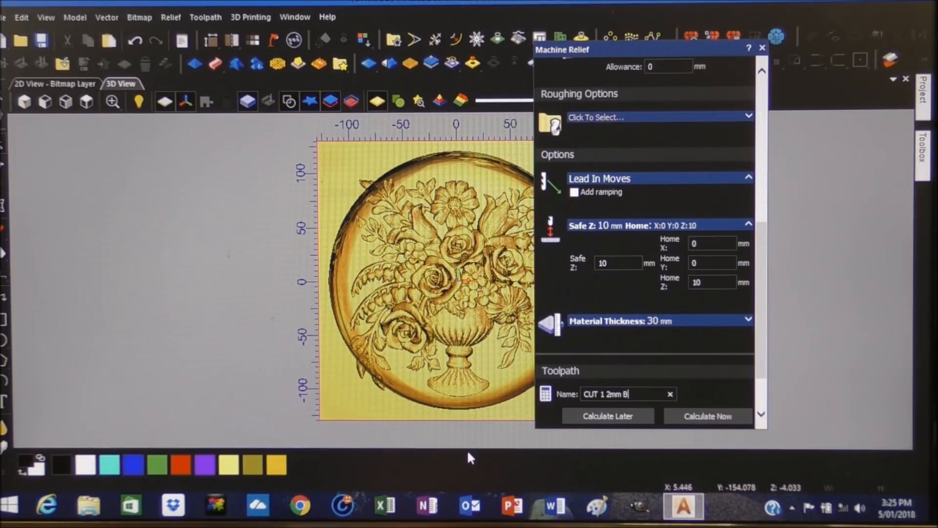
text(allmill T)
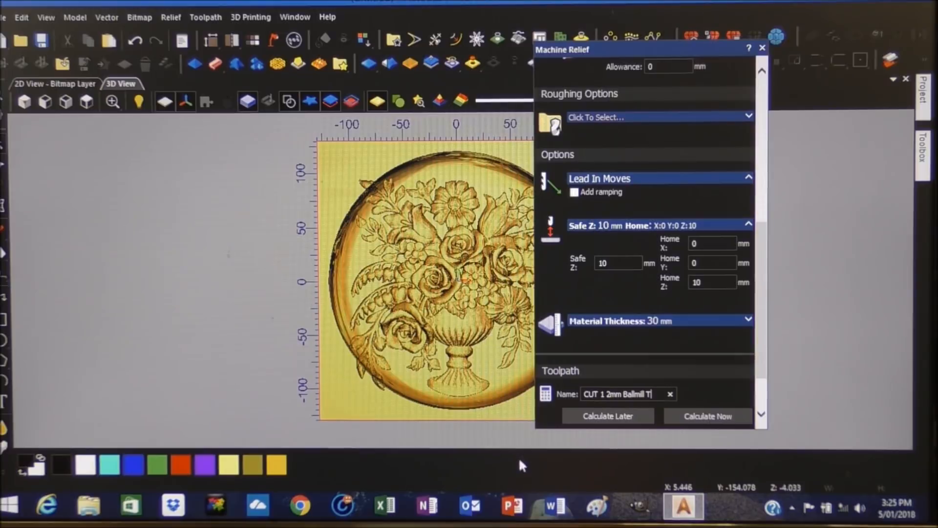
click(708, 416)
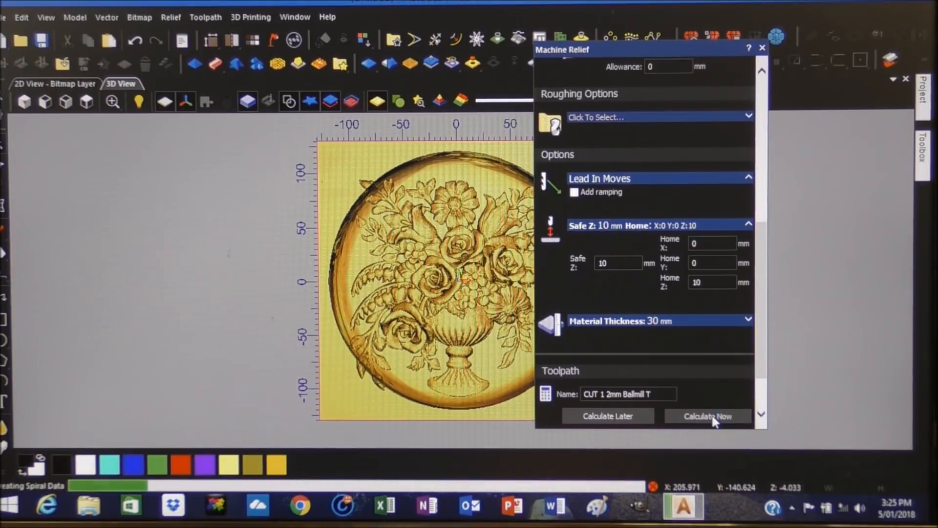
Step: Let the toolpath calculation complete, then close the Machine Relief panel
click(707, 416)
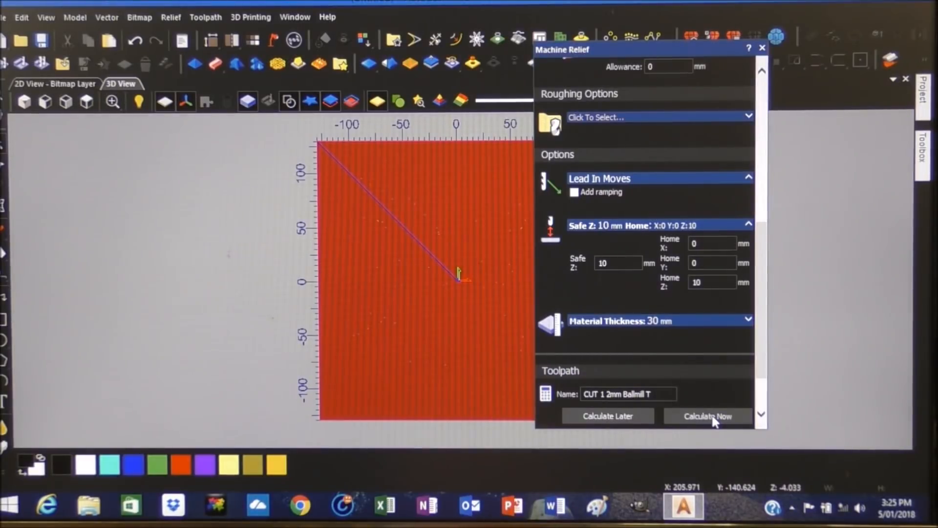
mouse_move(772, 284)
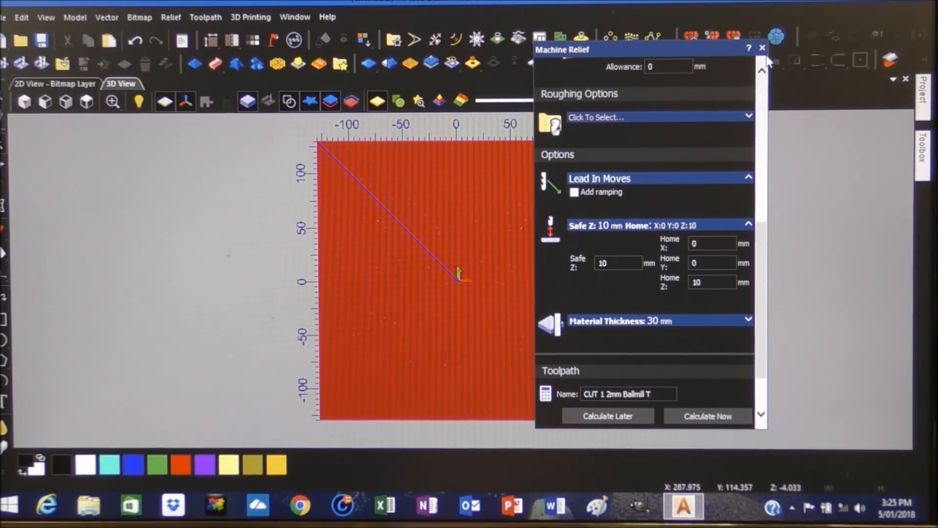
click(762, 47)
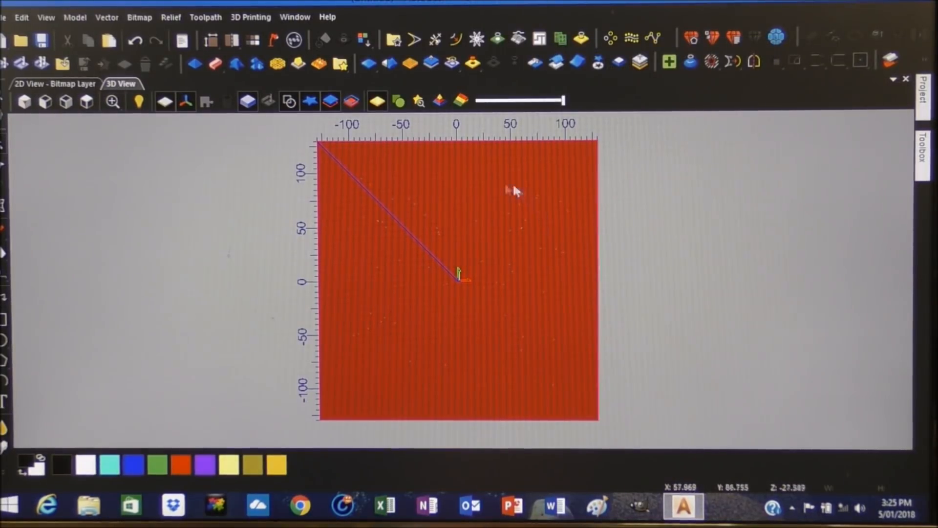
mouse_move(507, 198)
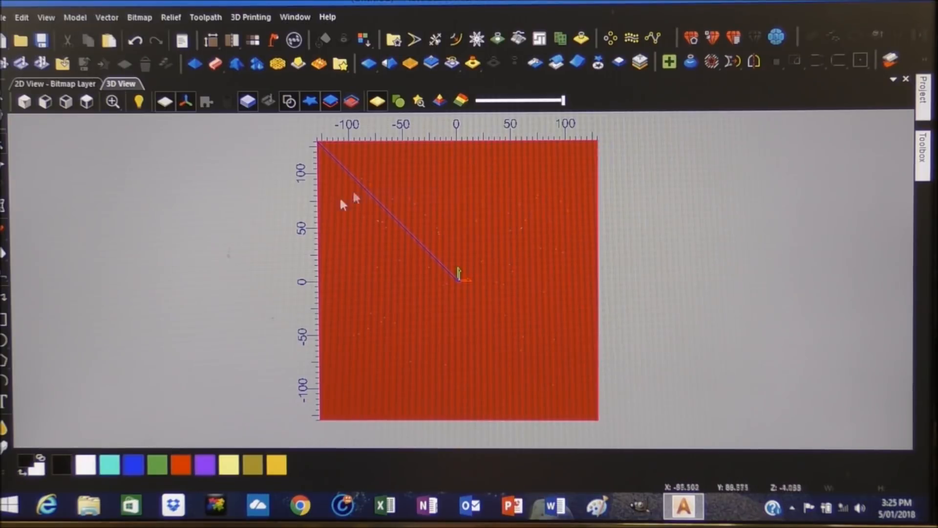
mouse_move(473, 157)
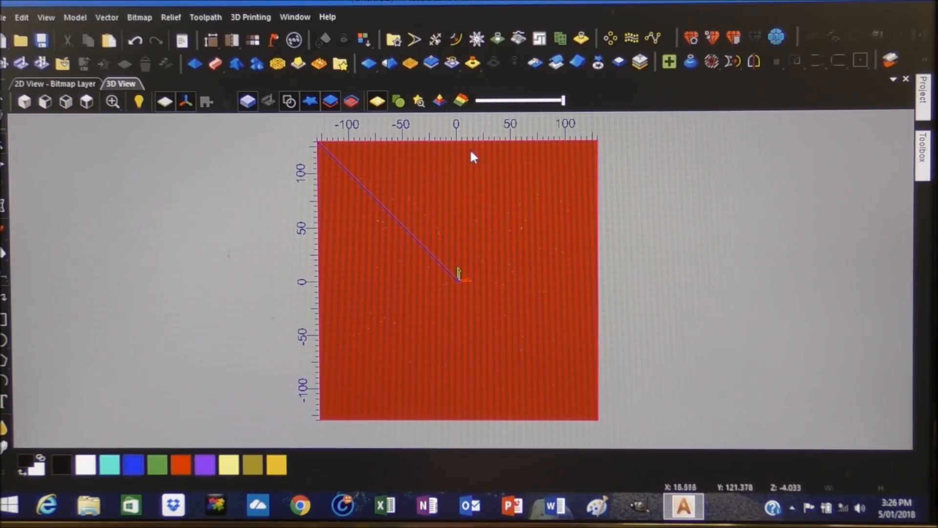
mouse_move(338, 157)
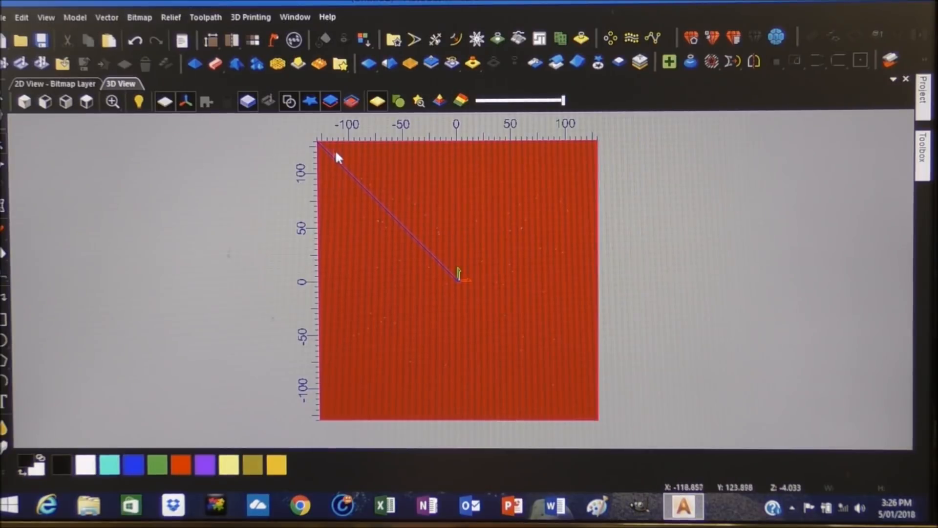
mouse_move(368, 186)
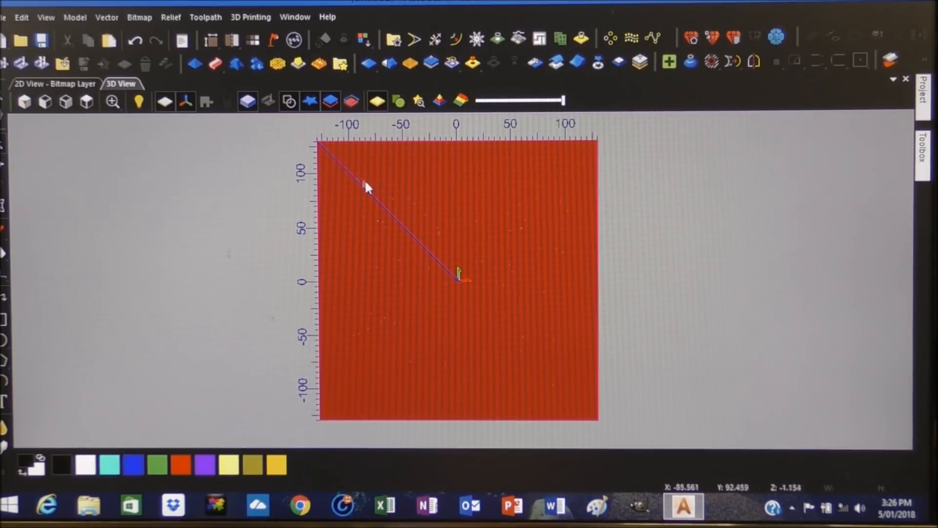
mouse_move(898, 143)
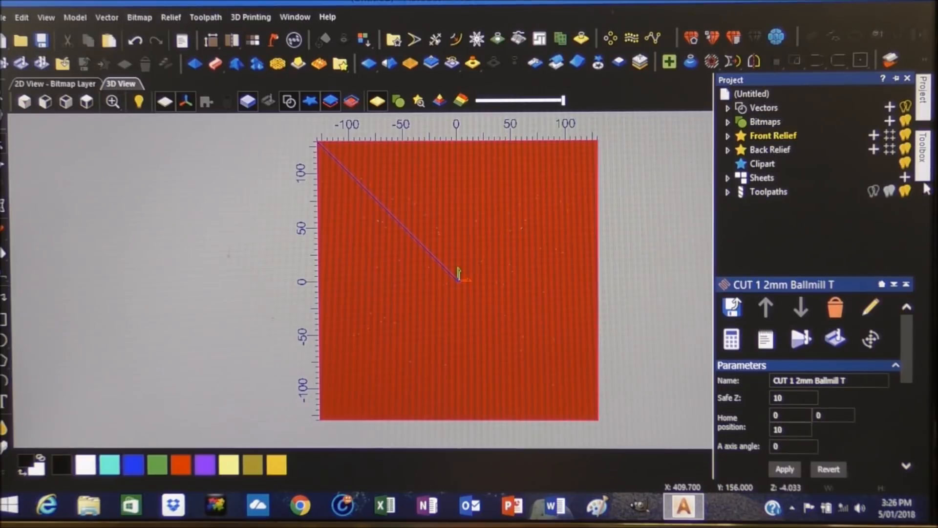
mouse_move(853, 241)
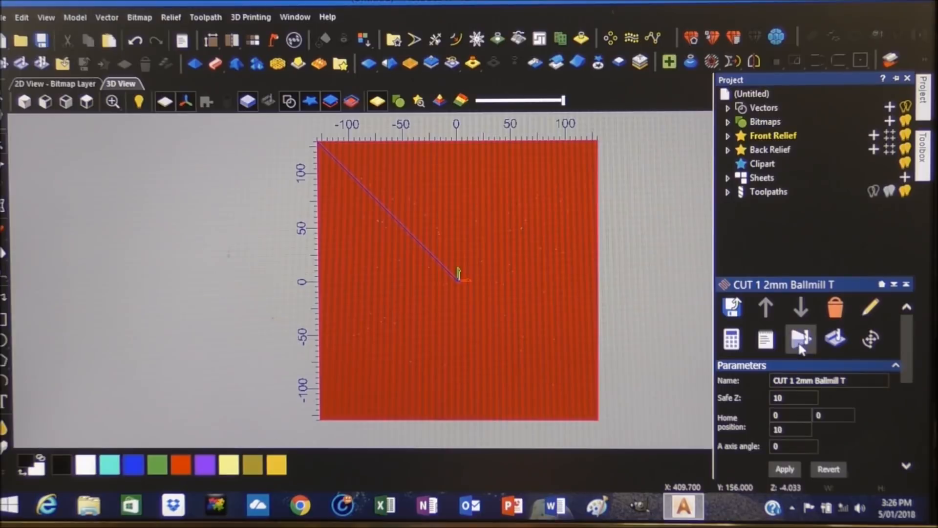
Step: Simulate the toolpath on the whole model at Fast resolution
click(800, 339)
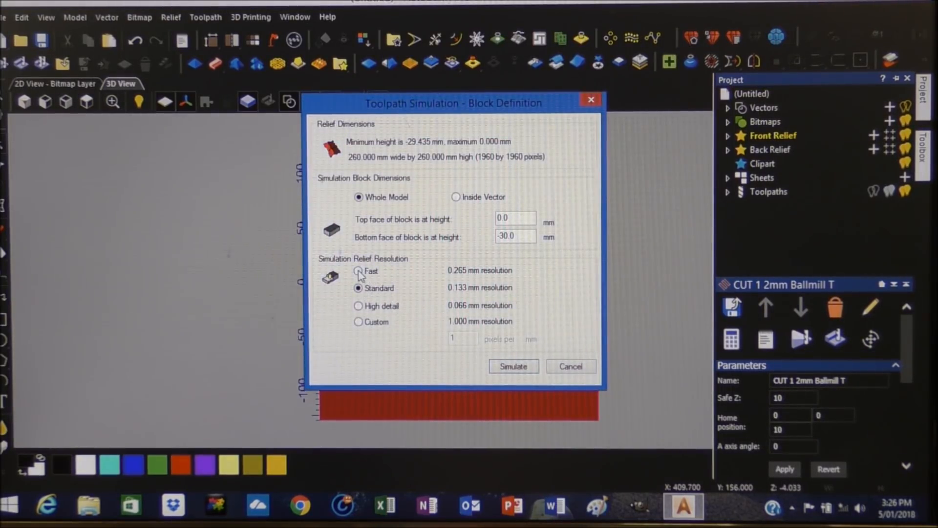
click(358, 270)
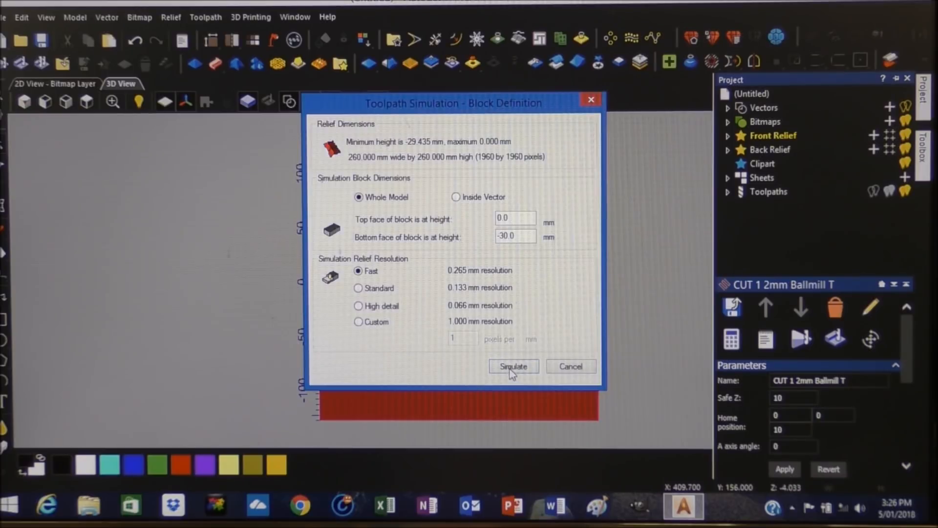
click(512, 366)
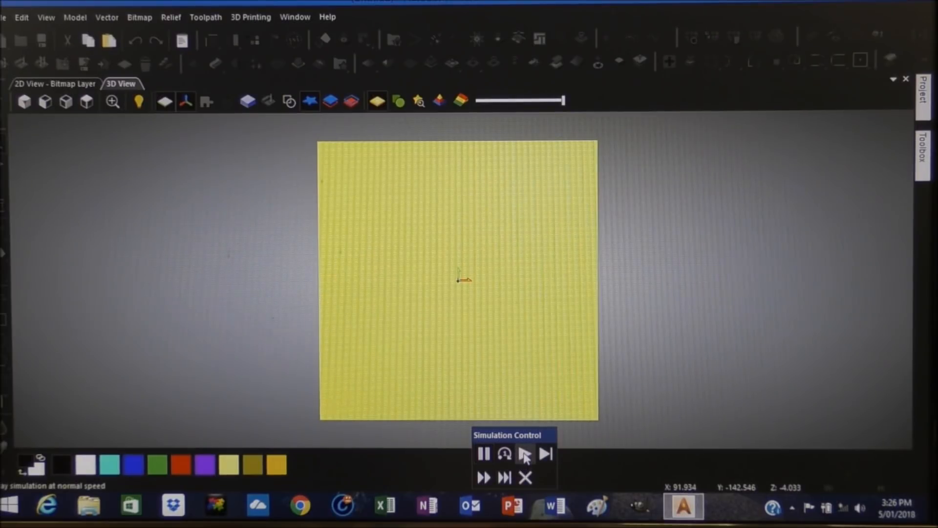
Step: Play the simulation at normal then fast speed until the carved dish appears, then stop
click(524, 453)
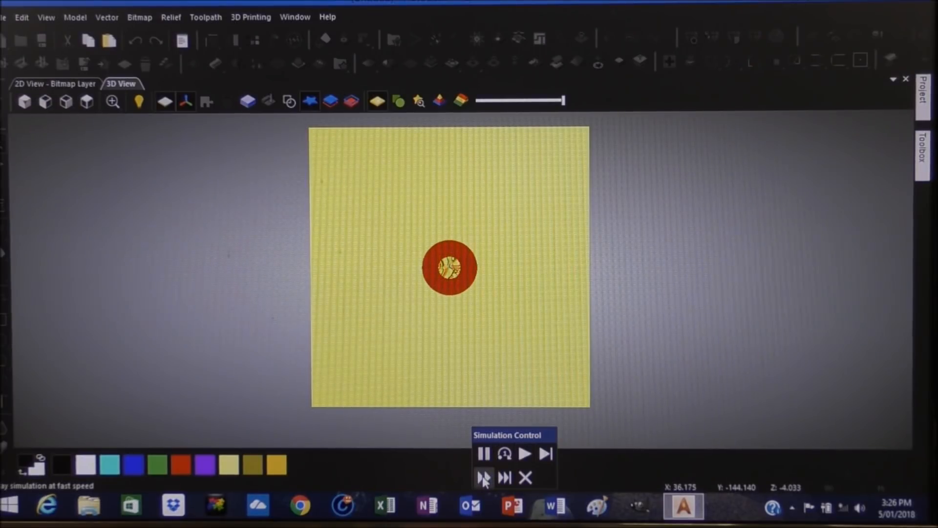
click(484, 477)
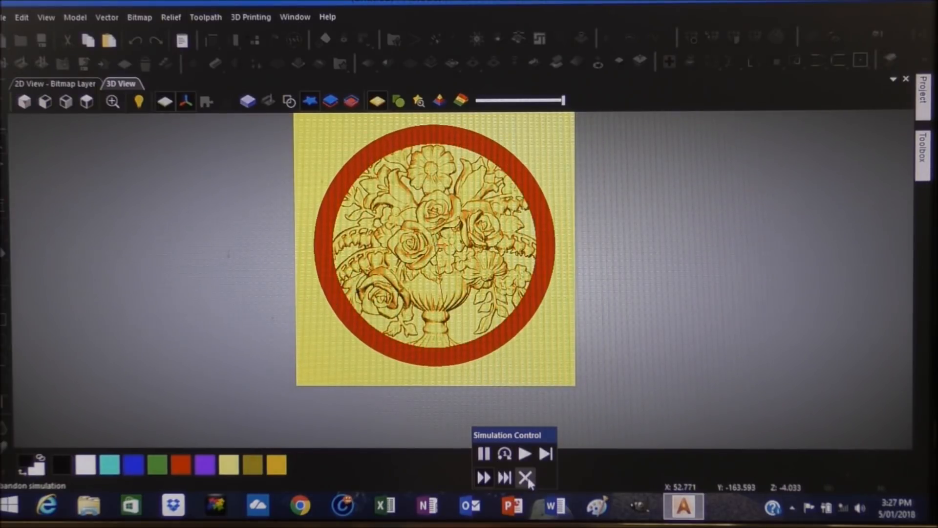
click(484, 453)
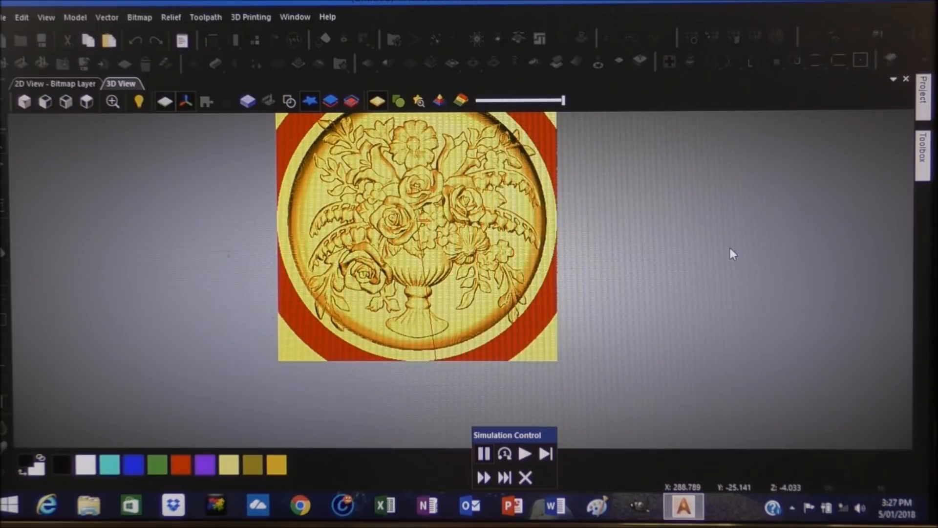
mouse_move(714, 259)
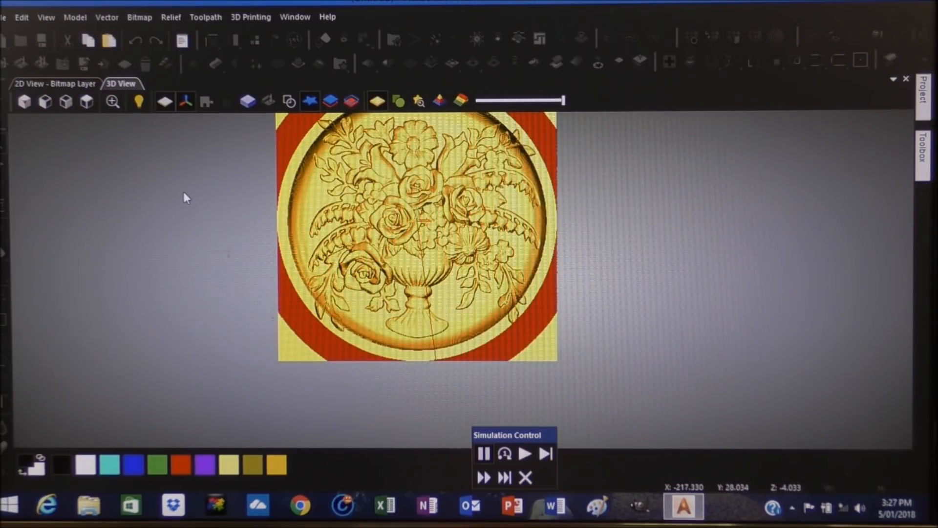
click(483, 453)
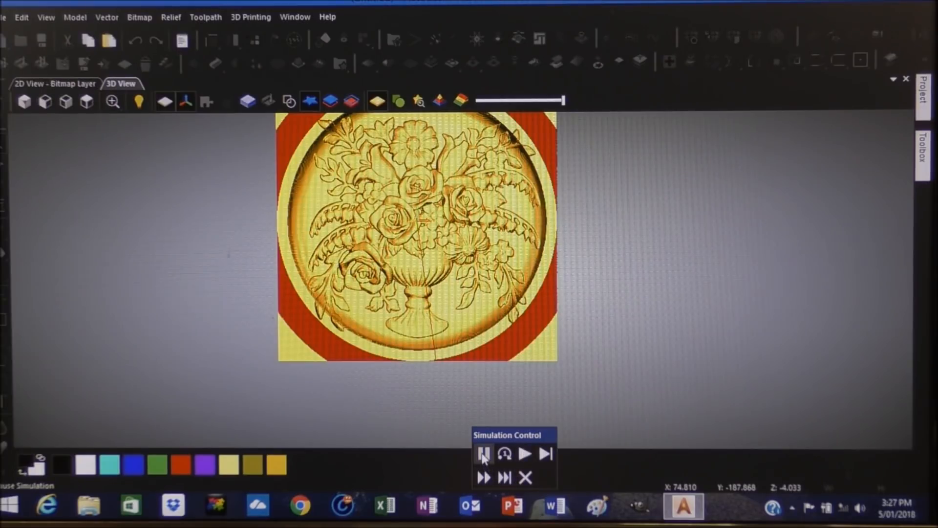
click(523, 453)
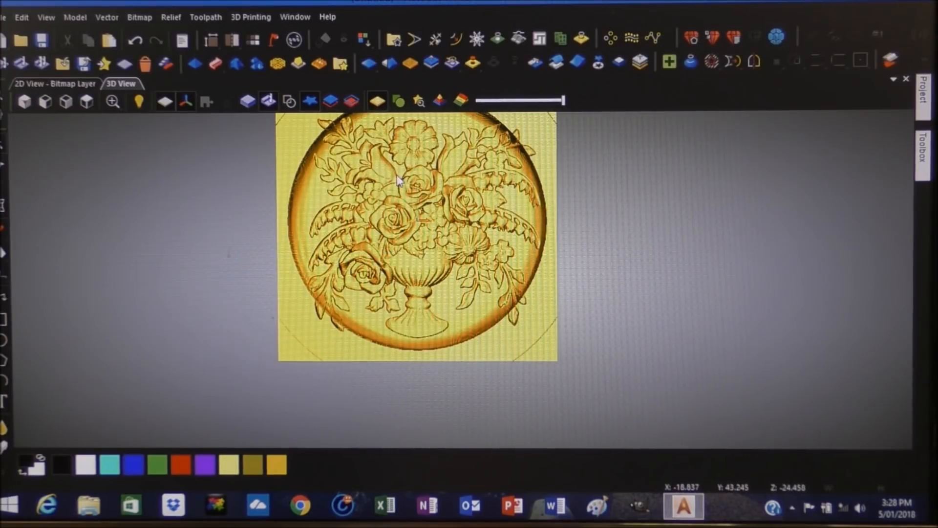
Step: Open Save Toolpaths from the Project panel and enter CUT1 as file name
click(927, 99)
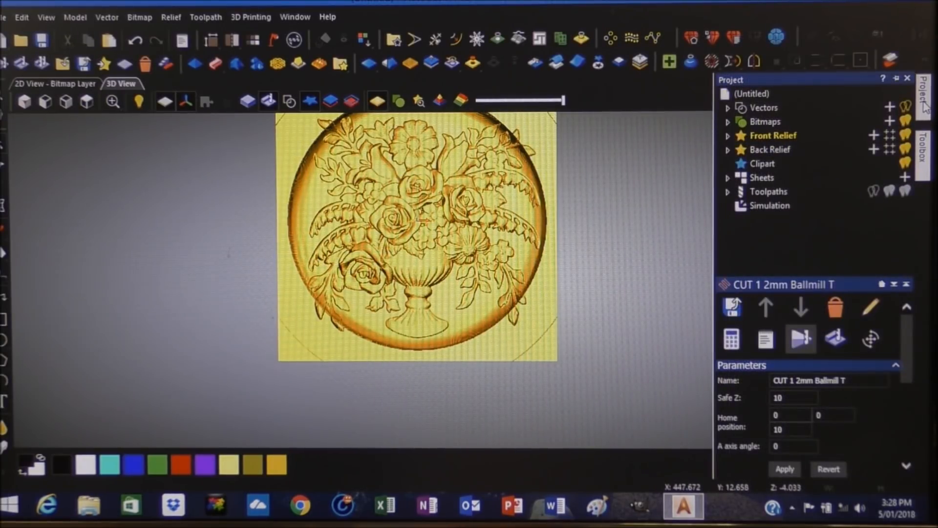
click(907, 78)
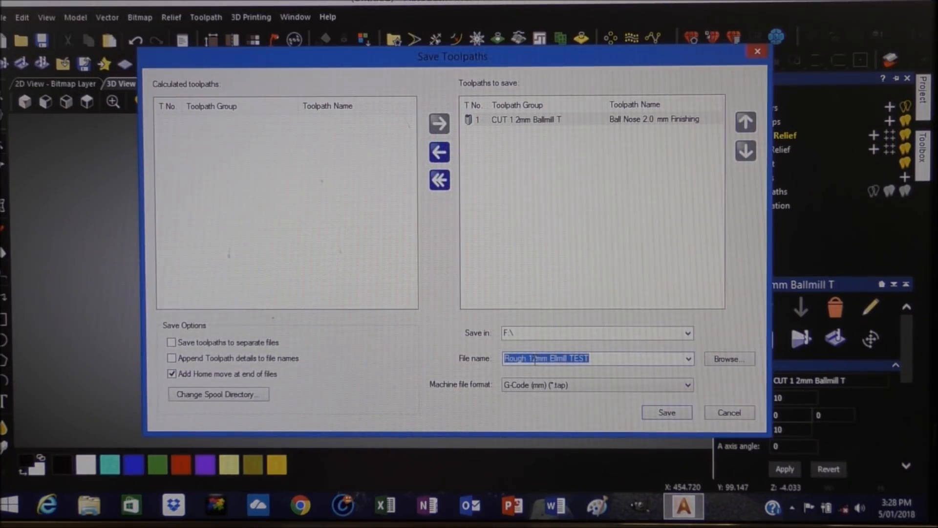
text(CUT)
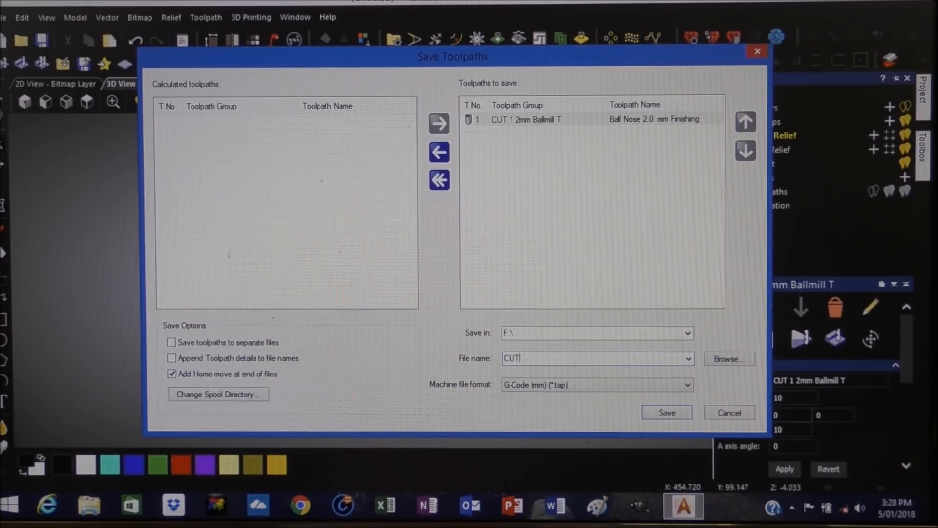
text(1)
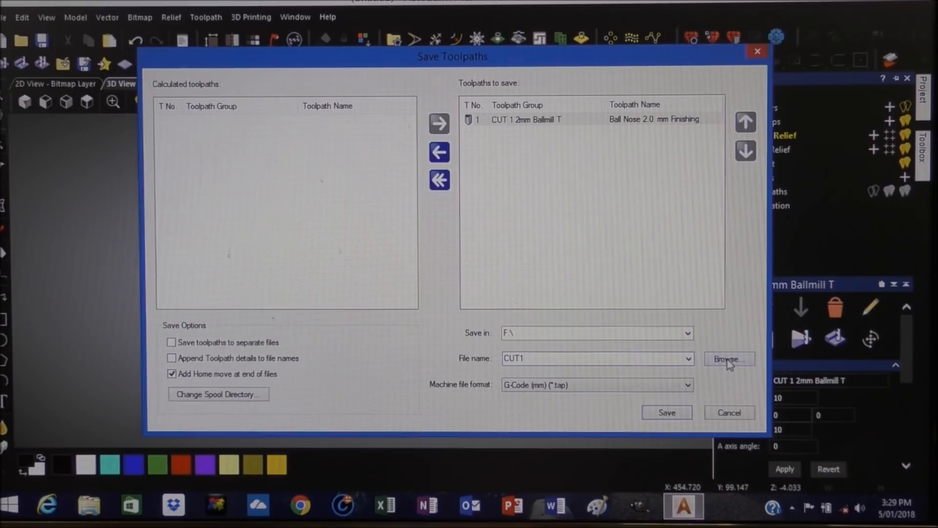
Step: Browse to Removable Disk (F:) and save the file name as CUT1 2MMT
click(728, 359)
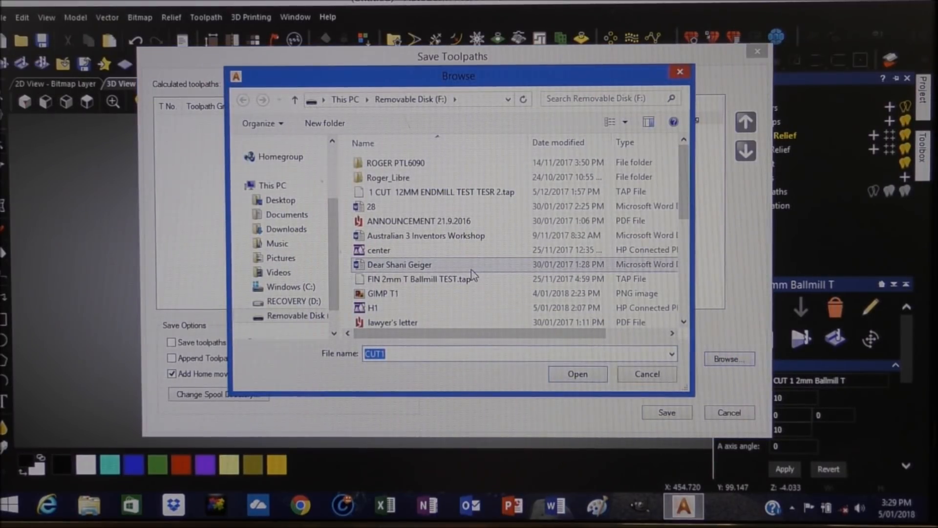
mouse_move(472, 272)
text( 2MMT)
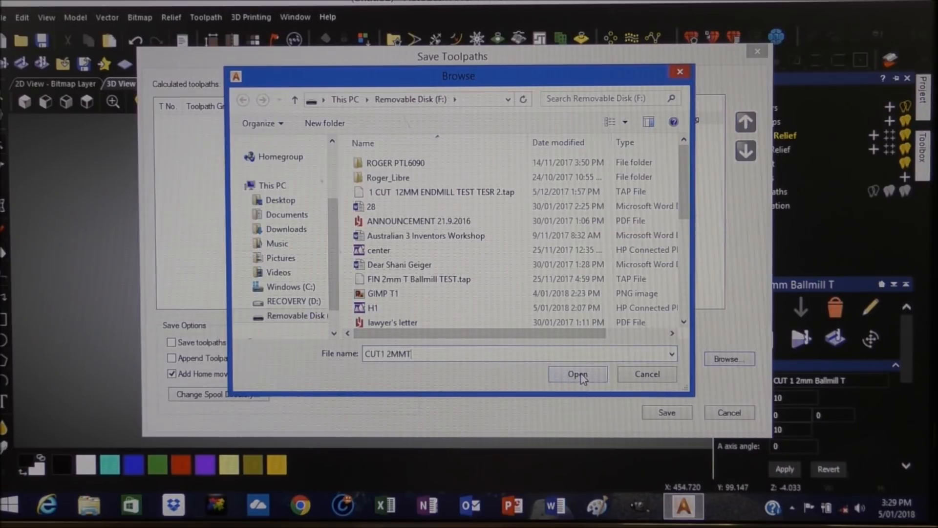
click(576, 374)
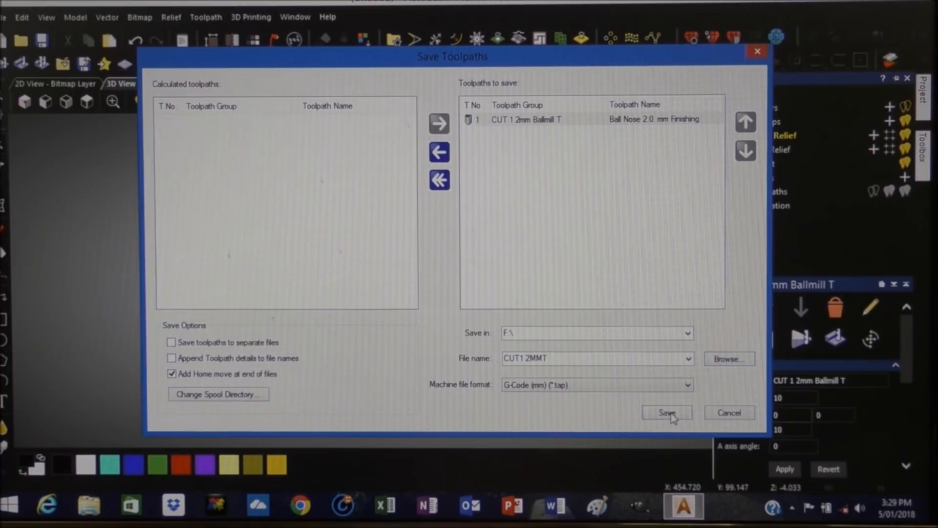
Step: Save the finishing toolpath as CUT1 2MMT.tap on flash drive F
click(667, 412)
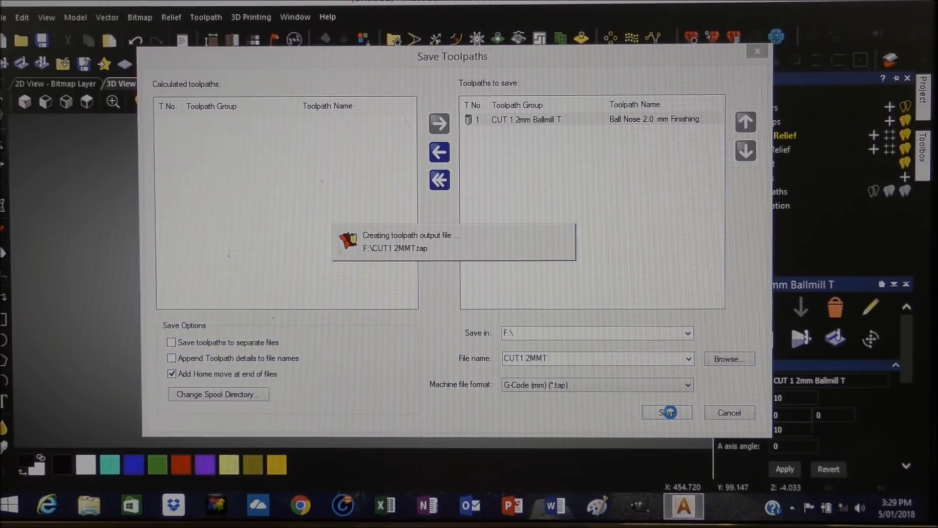
click(666, 412)
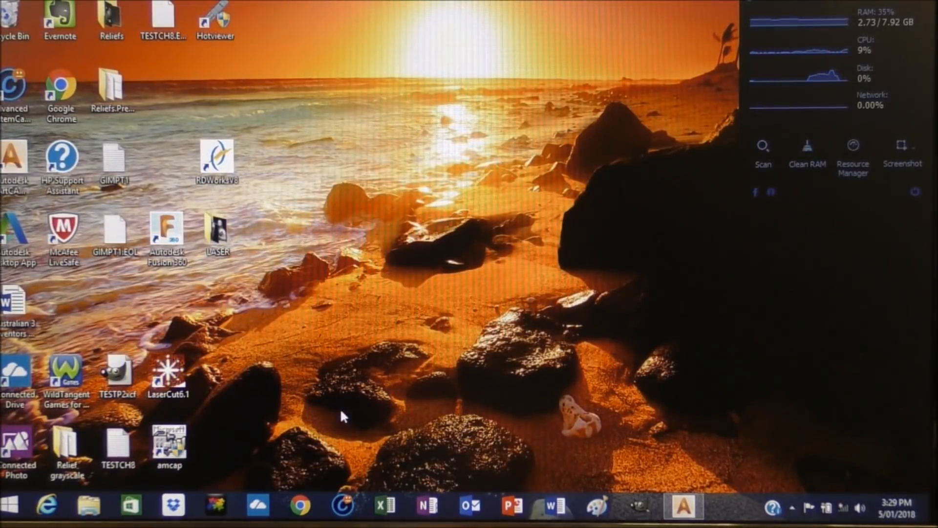
mouse_move(275, 482)
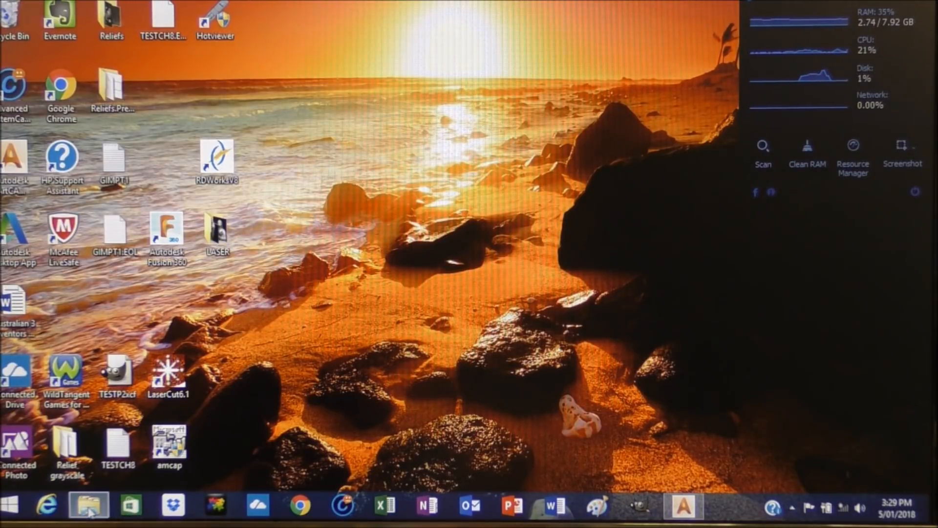
click(88, 506)
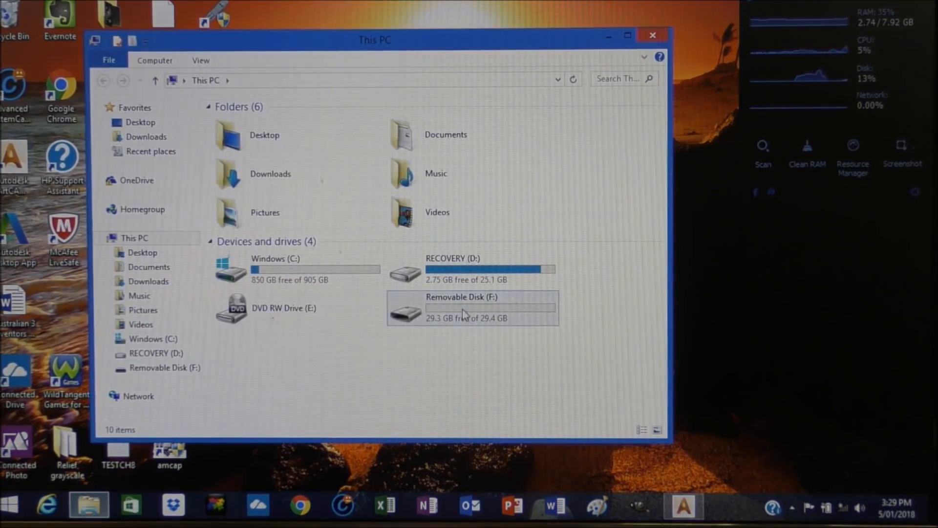
double_click(455, 296)
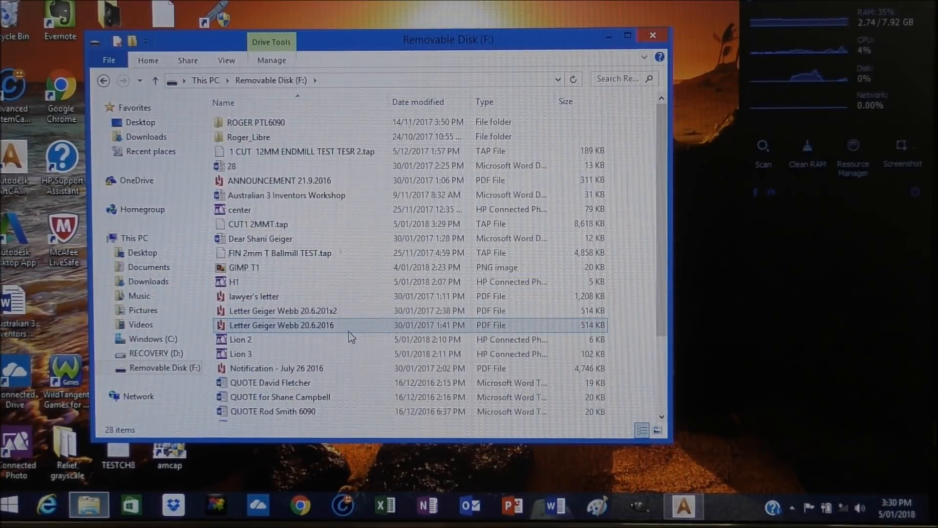
scroll(down, 3)
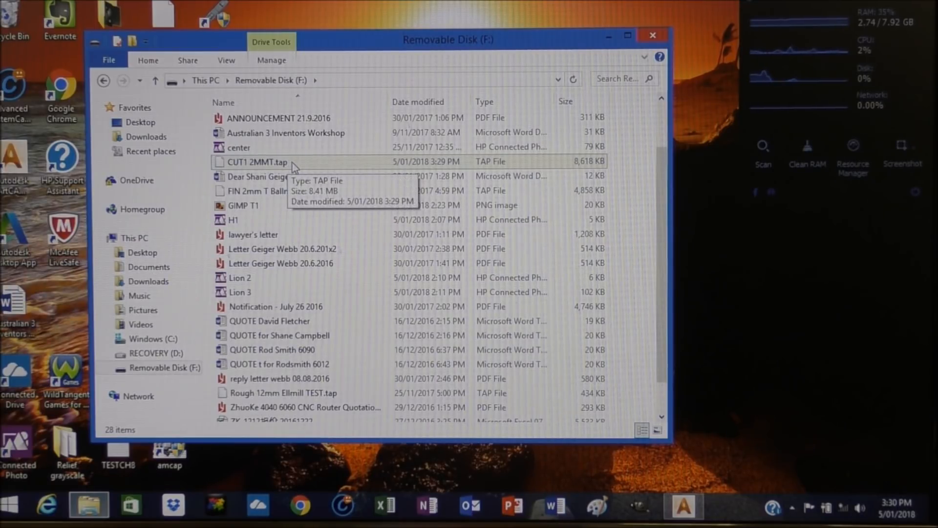
mouse_move(652, 36)
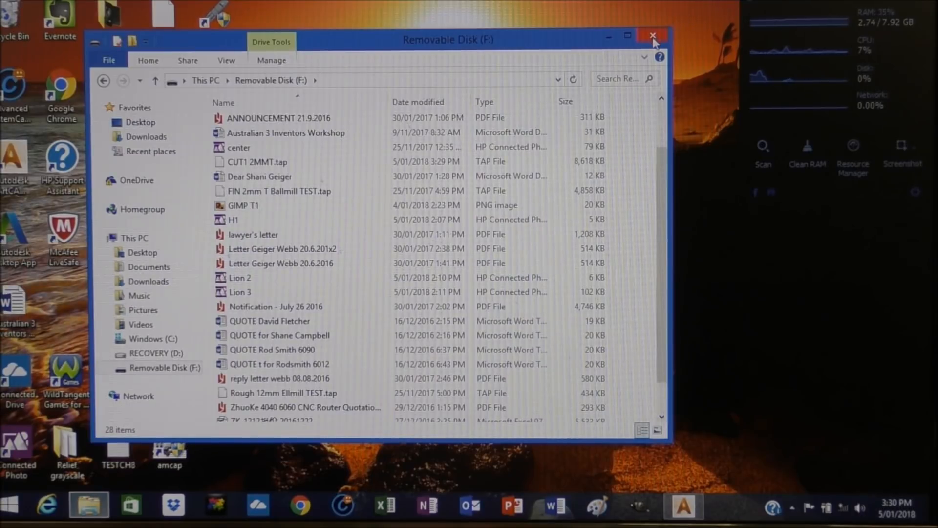
click(651, 35)
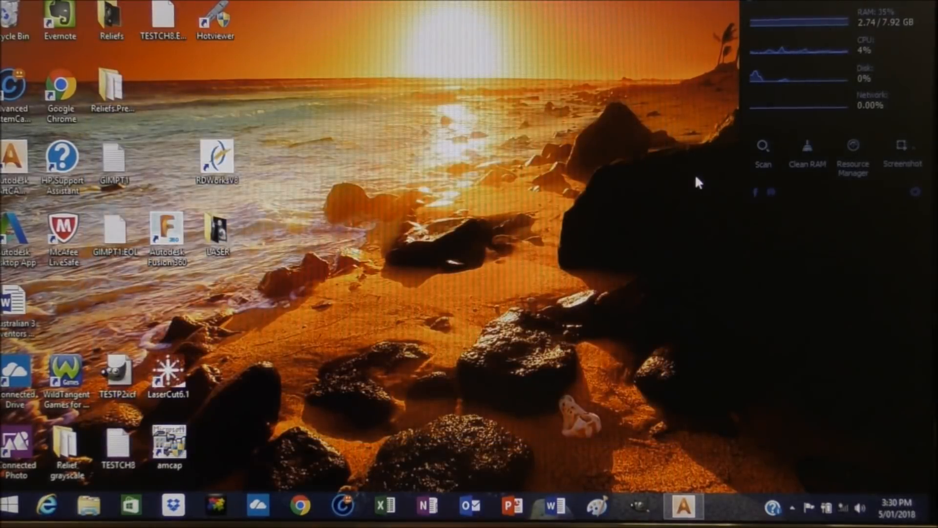